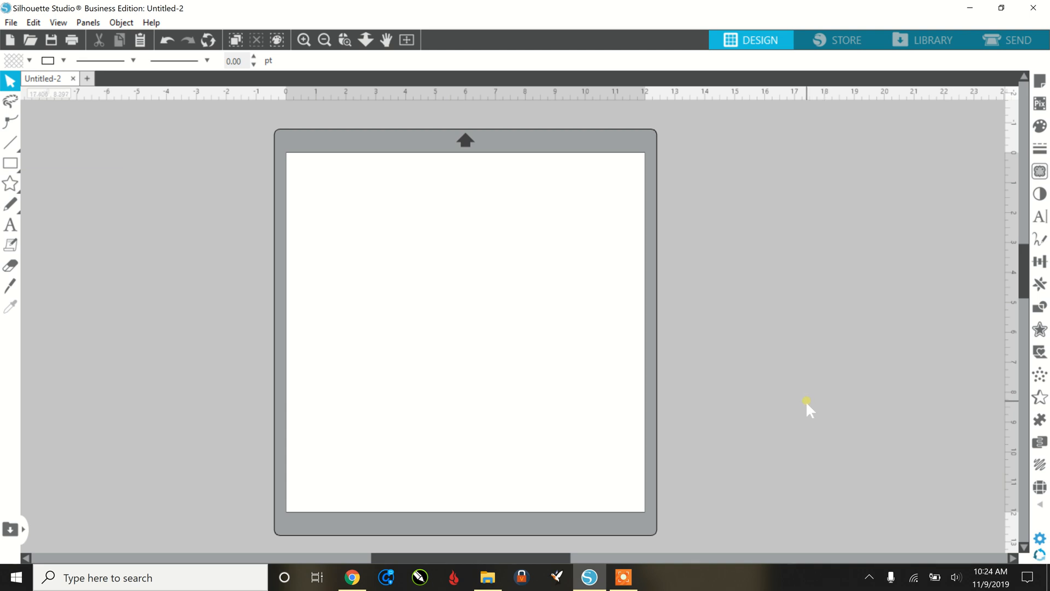
pyautogui.moveTo(748, 406)
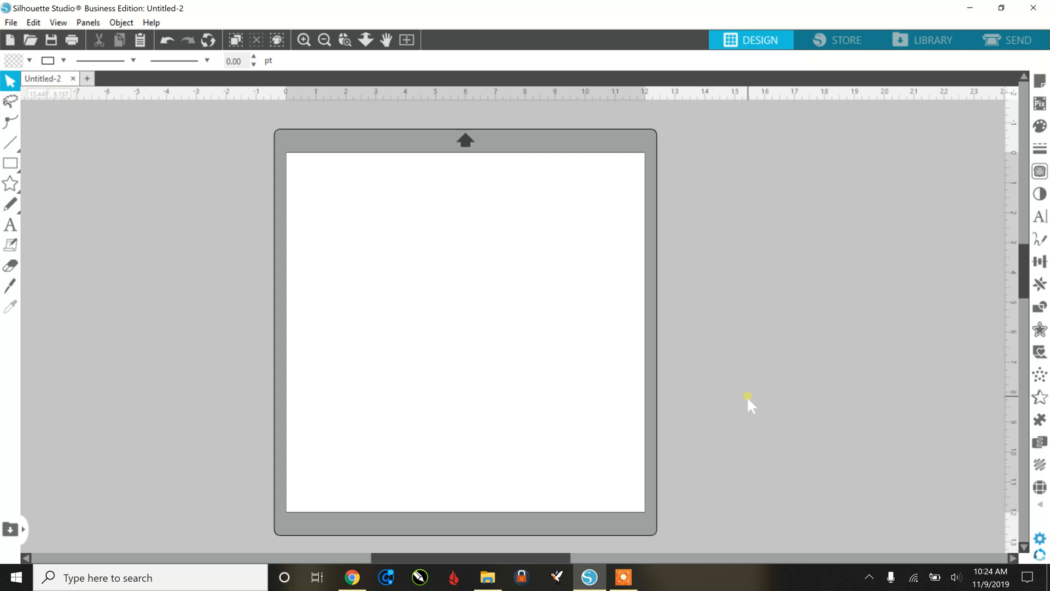
# Create a text box just left of the page centre and type 'Christmas'.
pyautogui.click(9, 225)
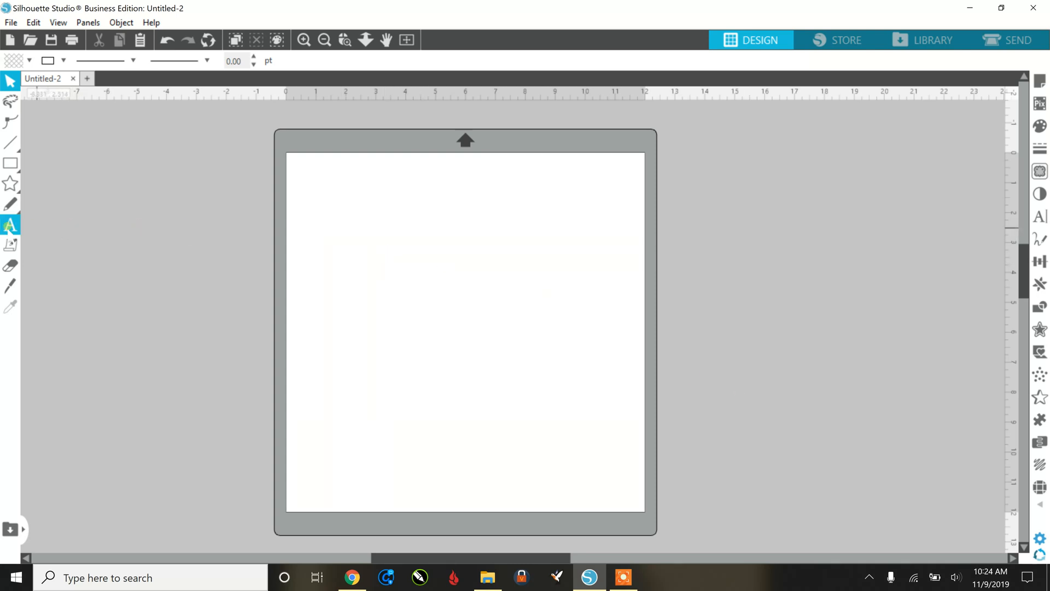
pyautogui.click(11, 225)
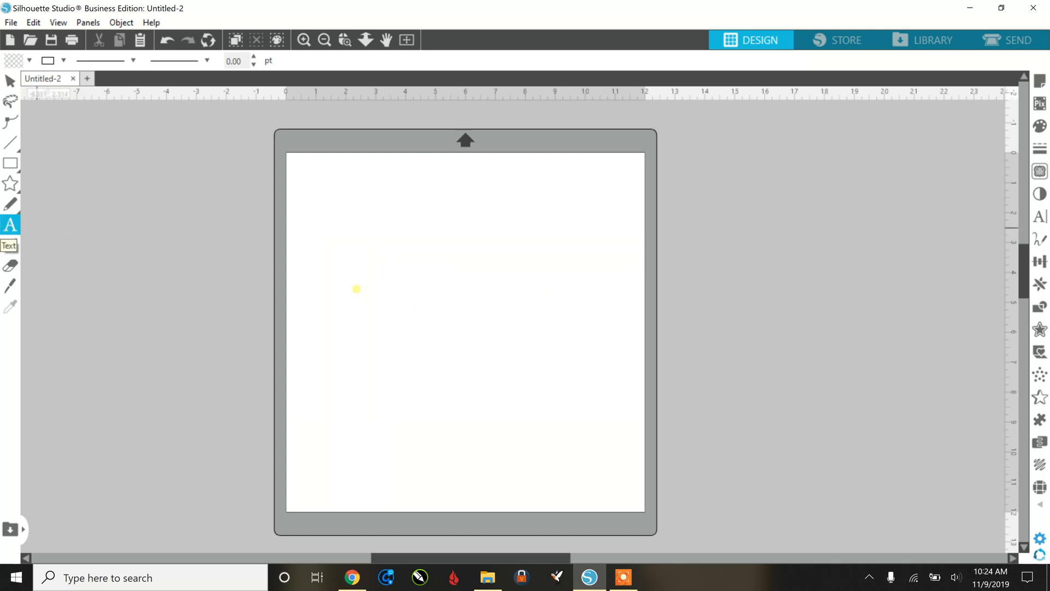
pyautogui.click(356, 290)
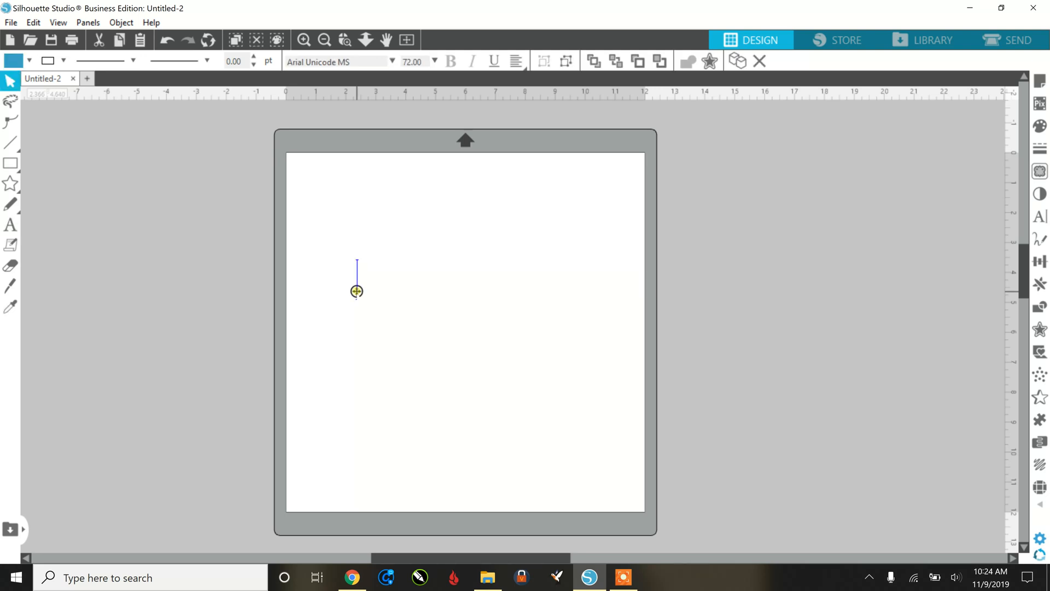
pyautogui.write('Christ')
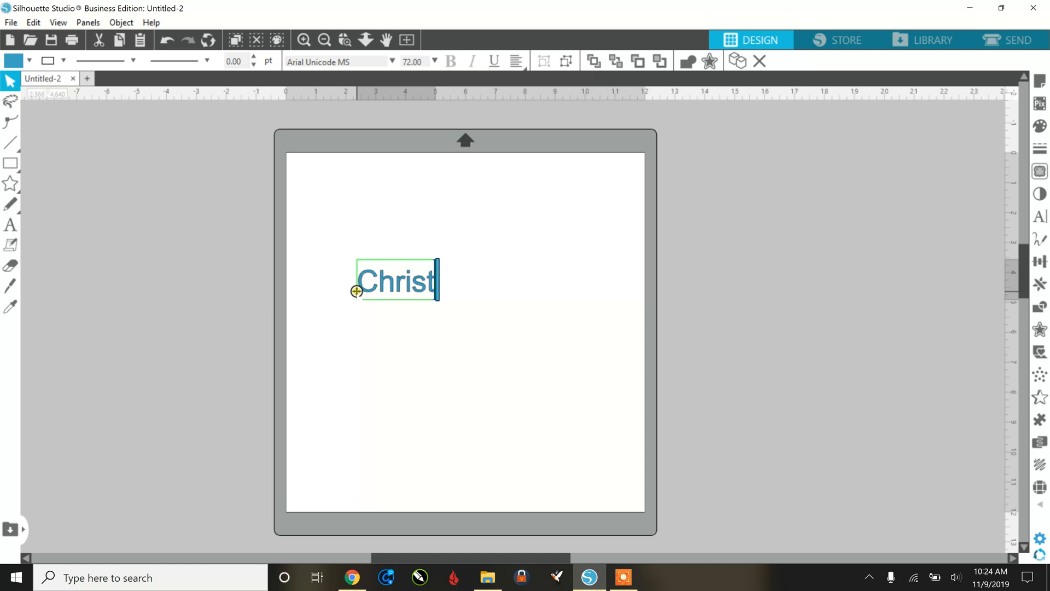
pyautogui.write('mas')
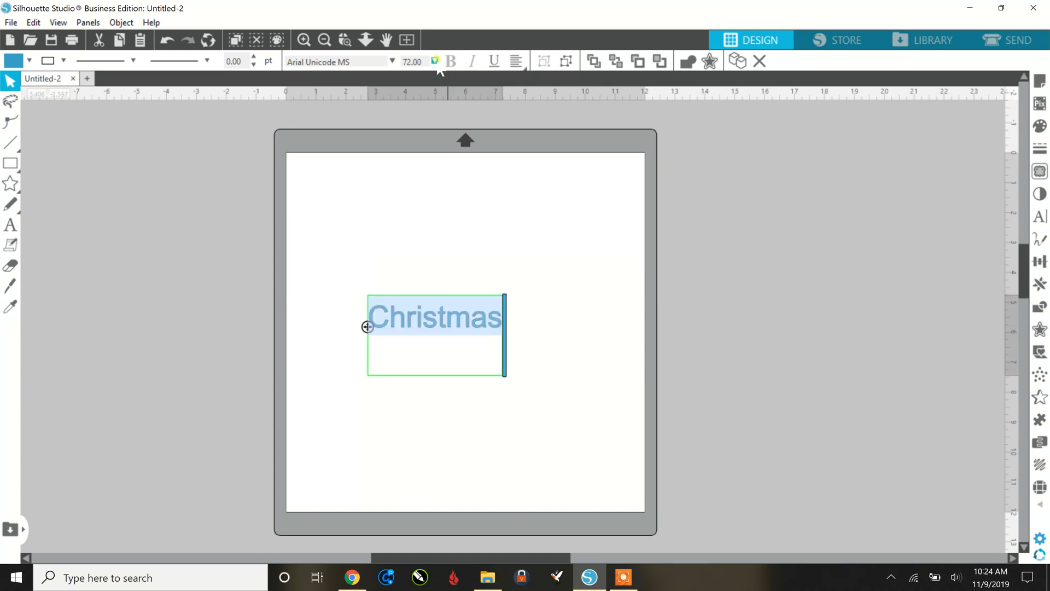
# Set the Christmas text to 144 pt in the A Perfect Place font.
pyautogui.click(434, 62)
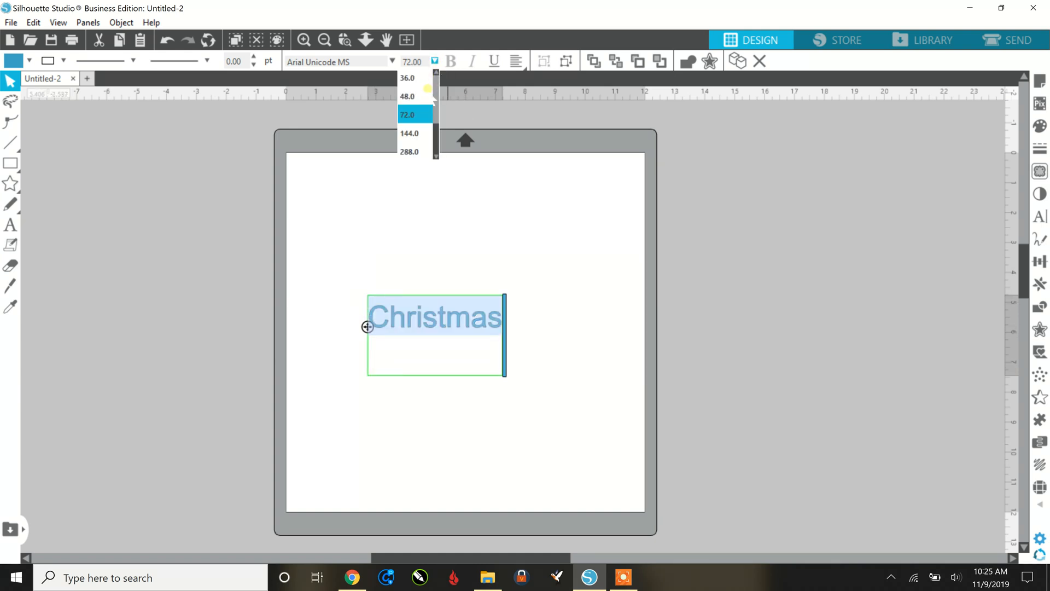
pyautogui.moveTo(410, 132)
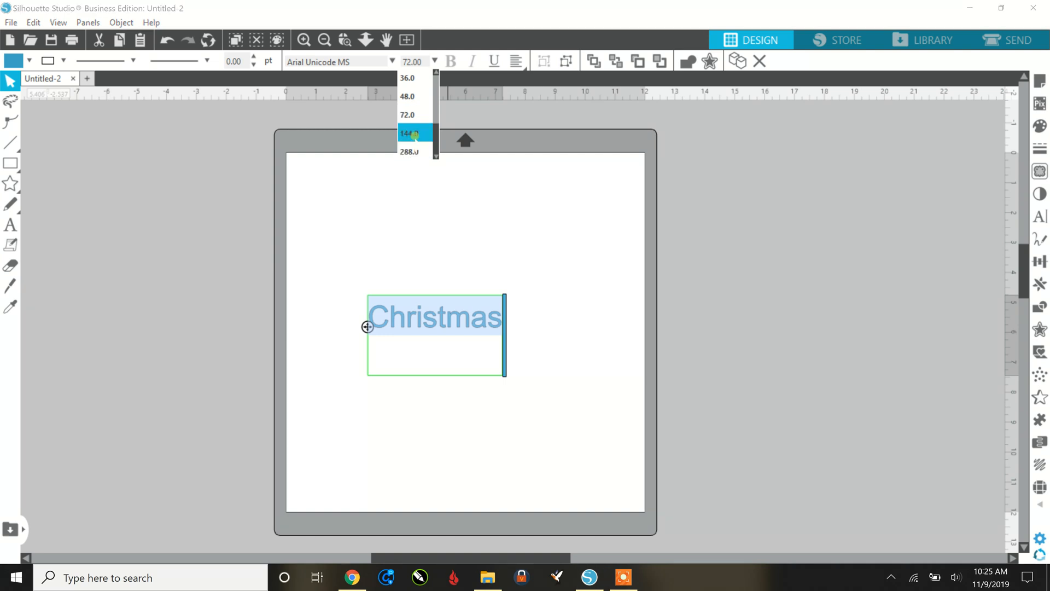
pyautogui.click(409, 132)
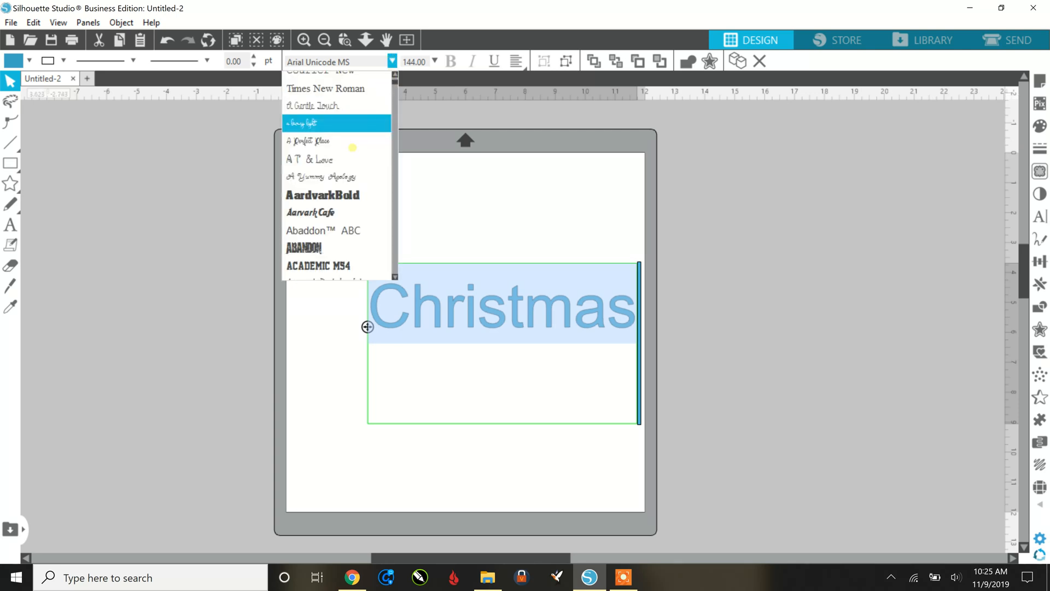
pyautogui.moveTo(336, 141)
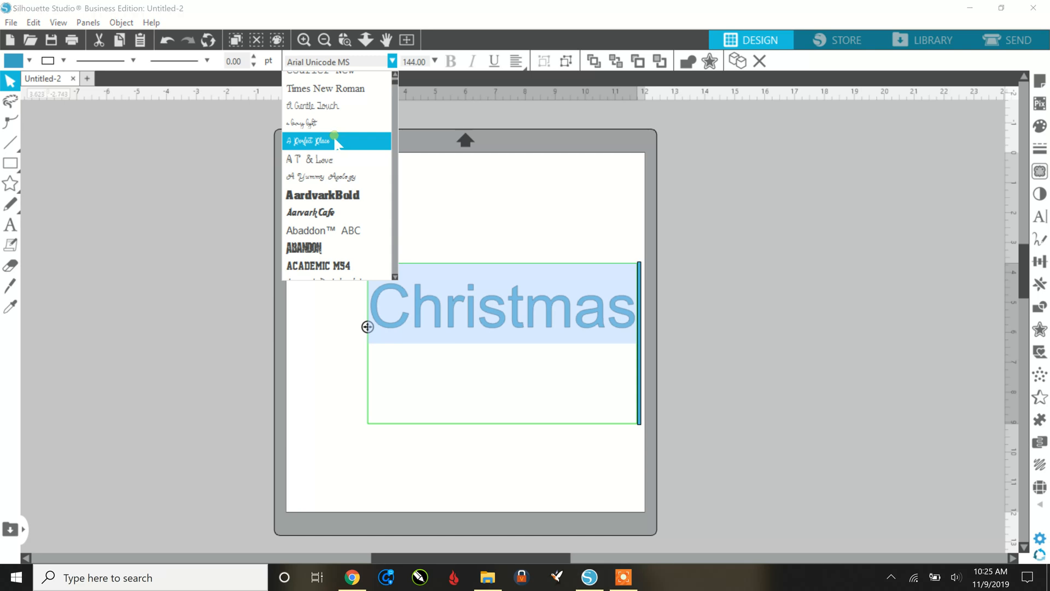
pyautogui.click(309, 141)
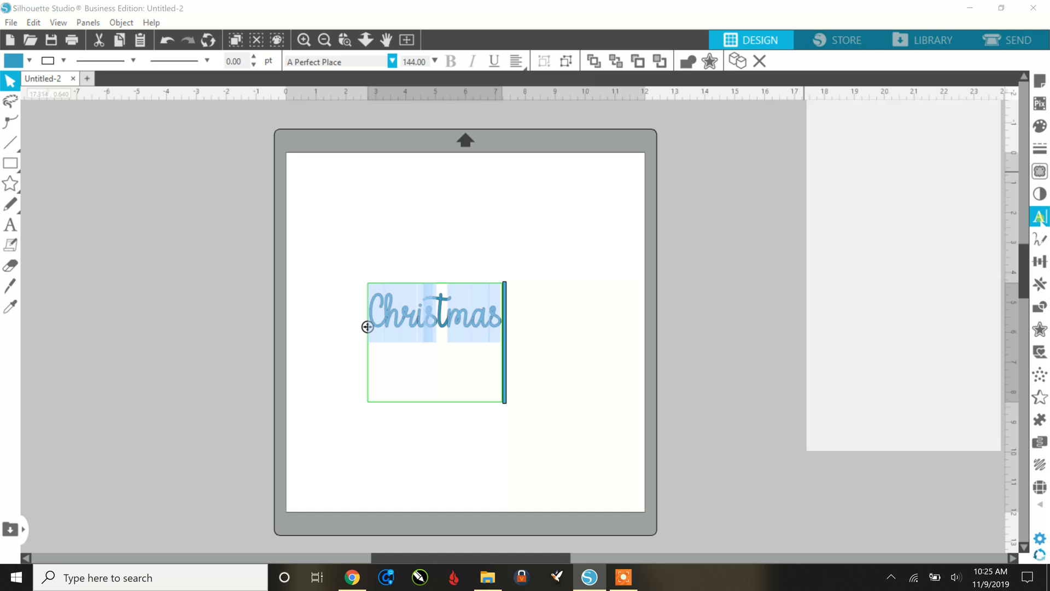
# Preview A Loving Light, Affectionately Yours and Advertising Script fonts on the word.
pyautogui.click(1040, 216)
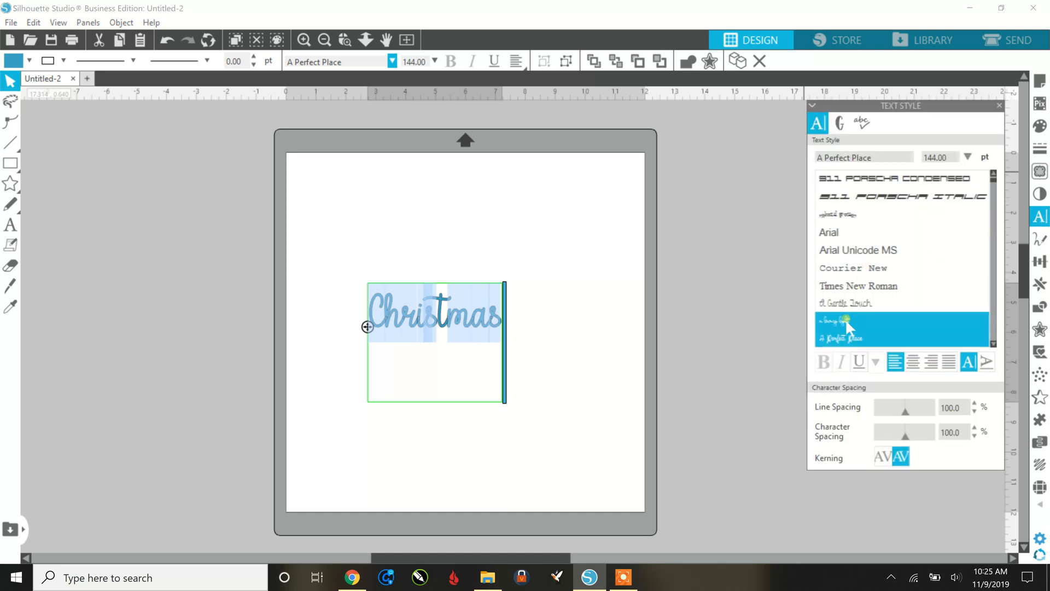
pyautogui.click(901, 319)
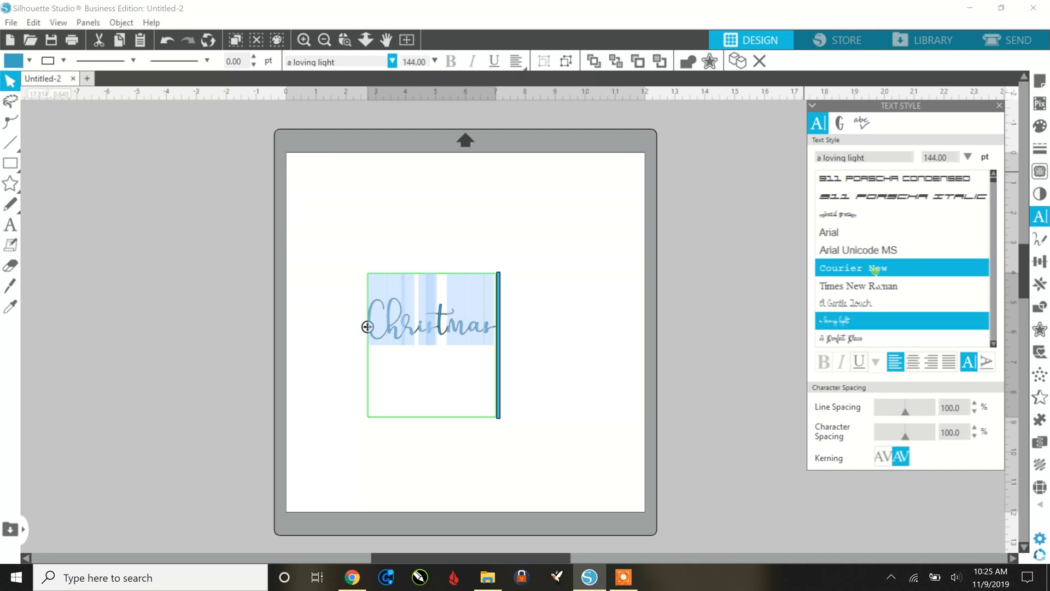
pyautogui.scroll(3)
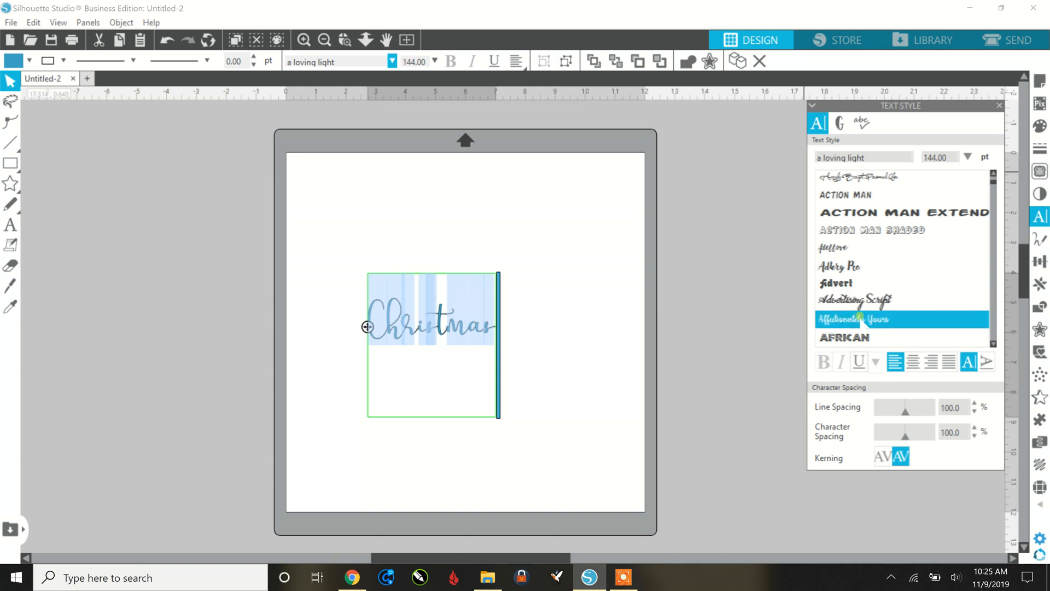
pyautogui.click(902, 319)
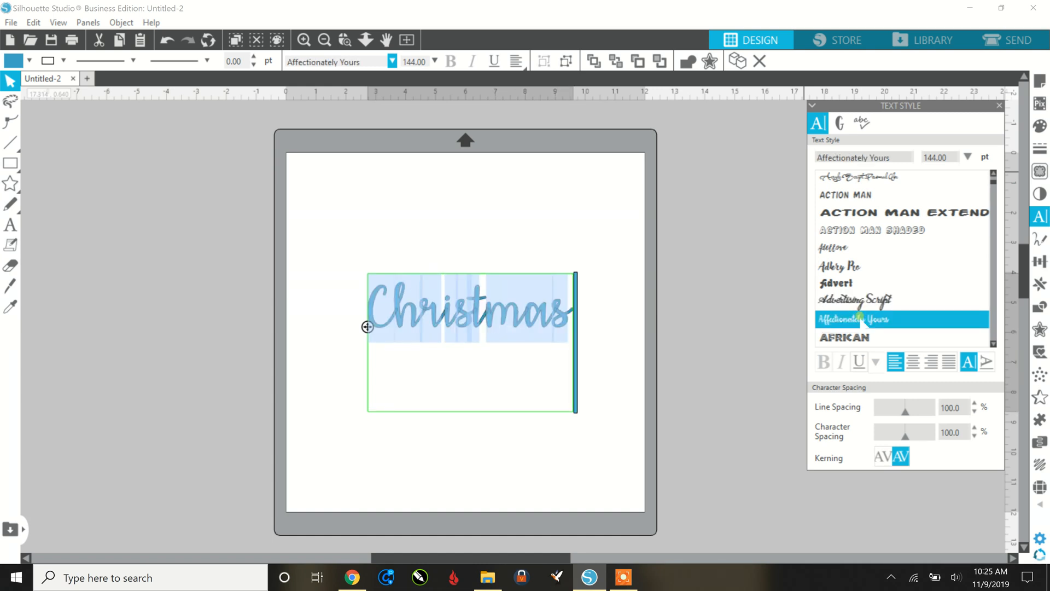
pyautogui.click(857, 299)
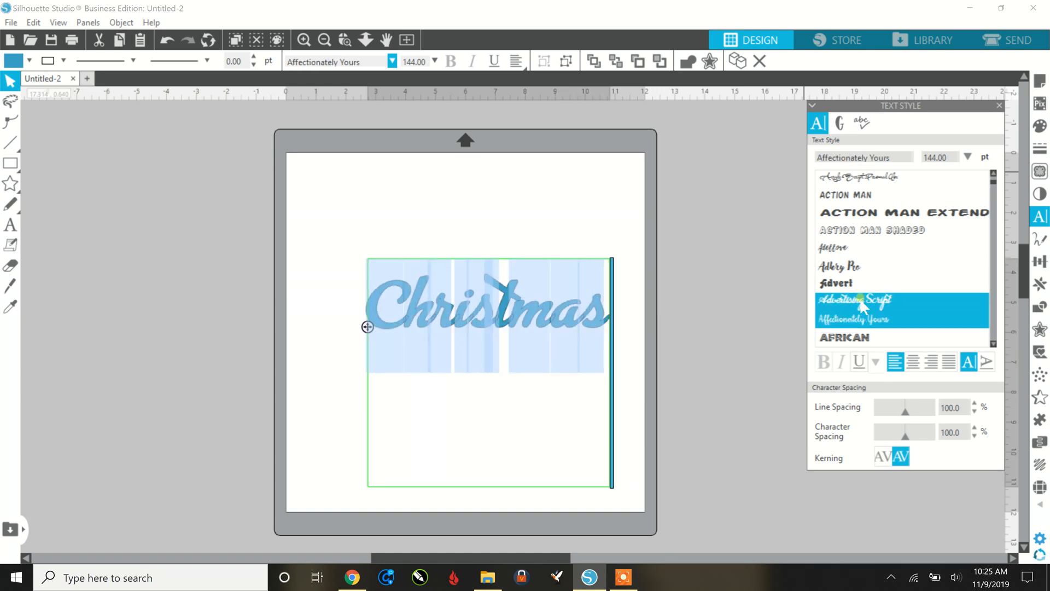
pyautogui.click(856, 300)
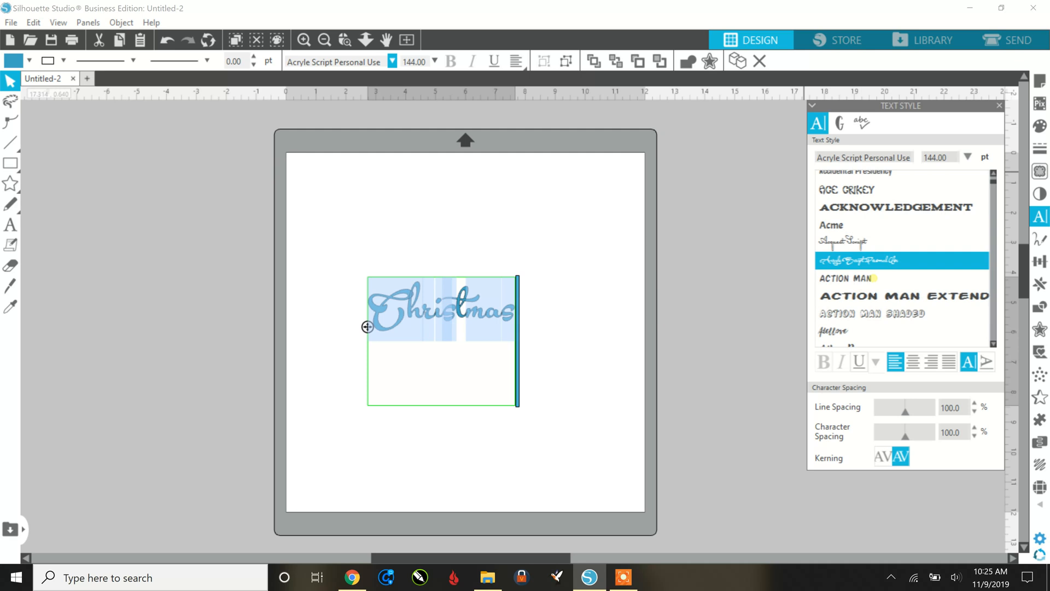
# Try Accent Dot Light and Acquest Script, then apply the Alperton script font.
pyautogui.scroll(3)
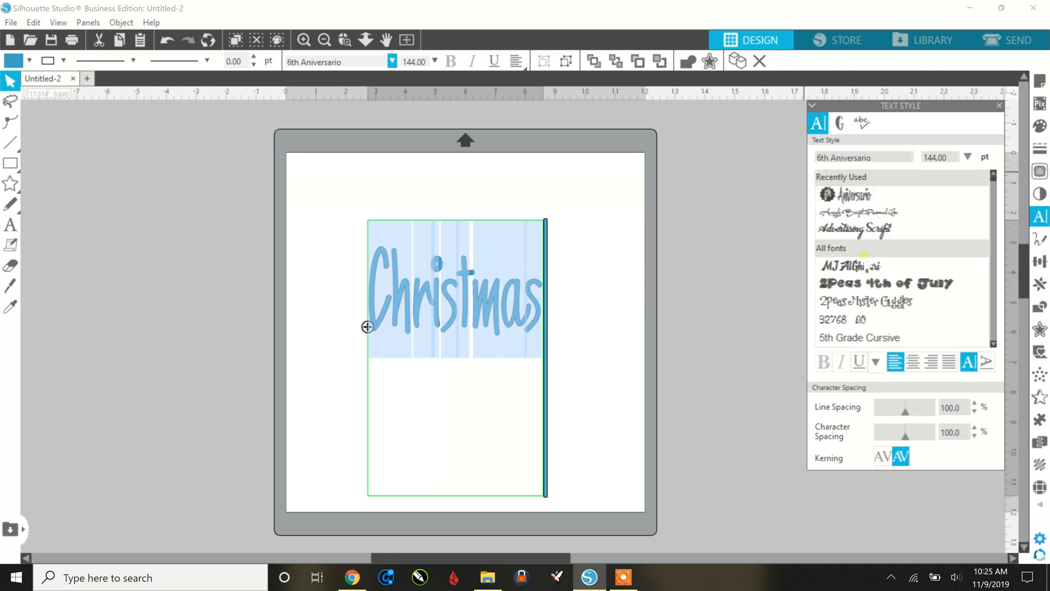
pyautogui.click(901, 212)
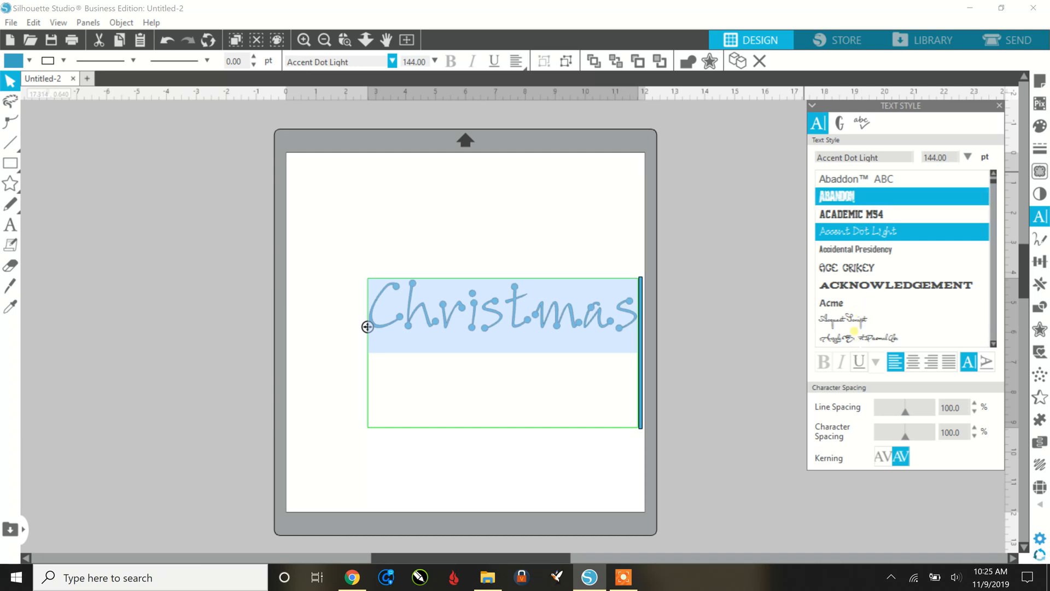
pyautogui.click(901, 320)
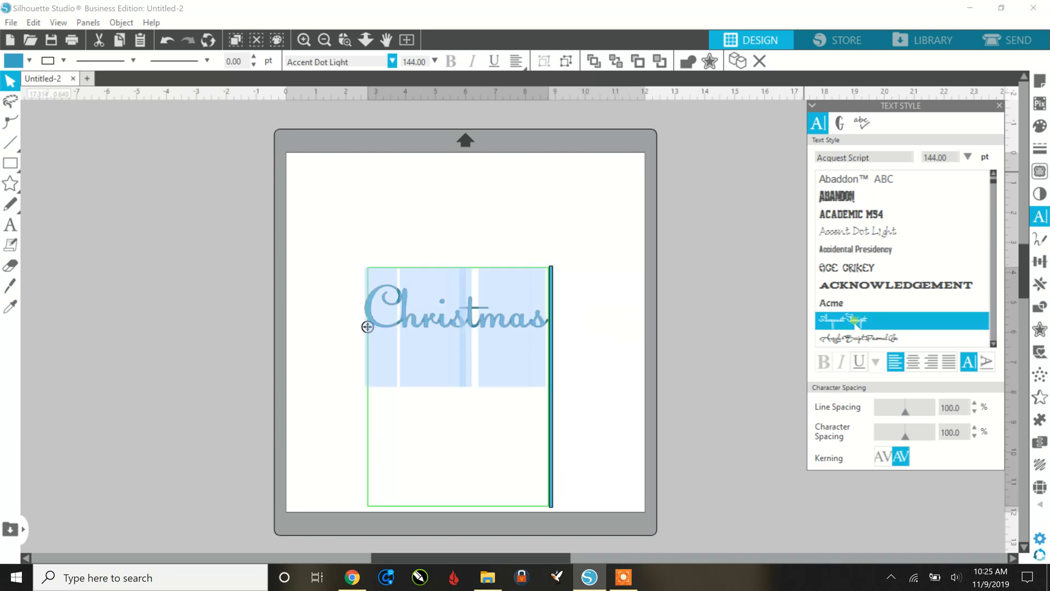
pyautogui.scroll(-3)
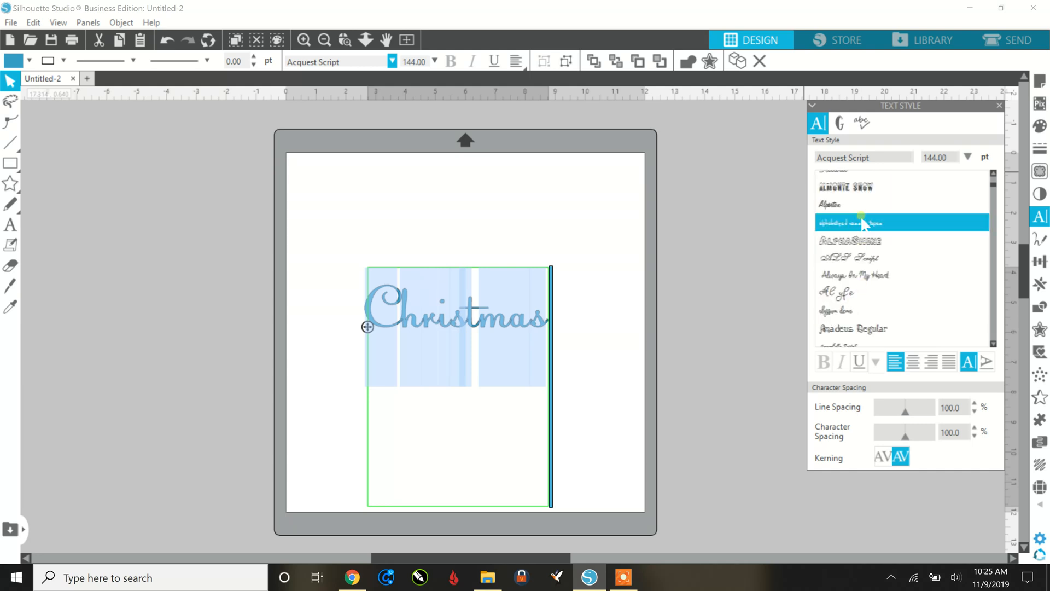
pyautogui.click(845, 187)
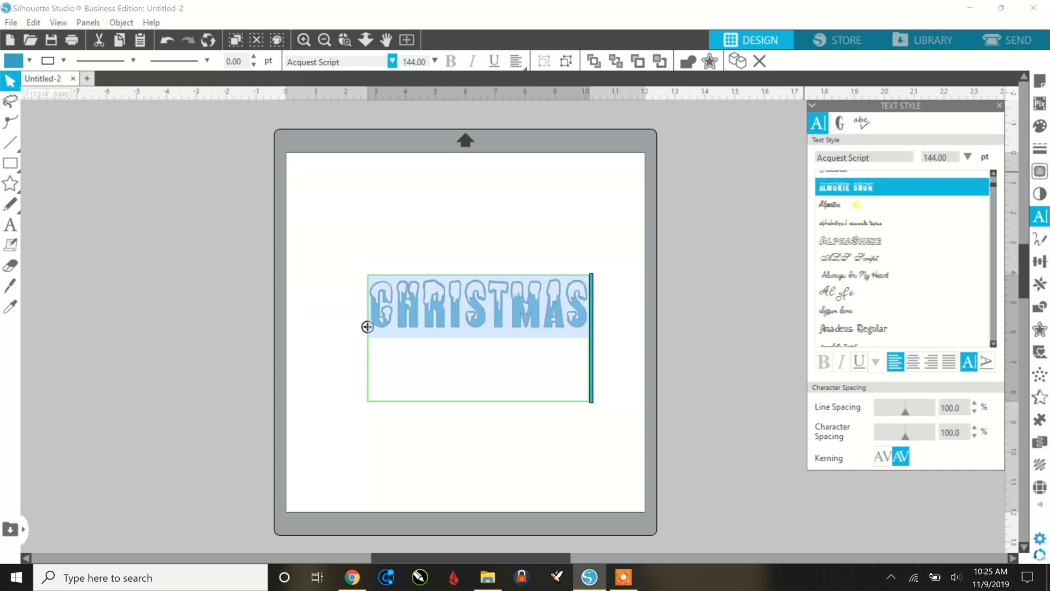
pyautogui.click(855, 205)
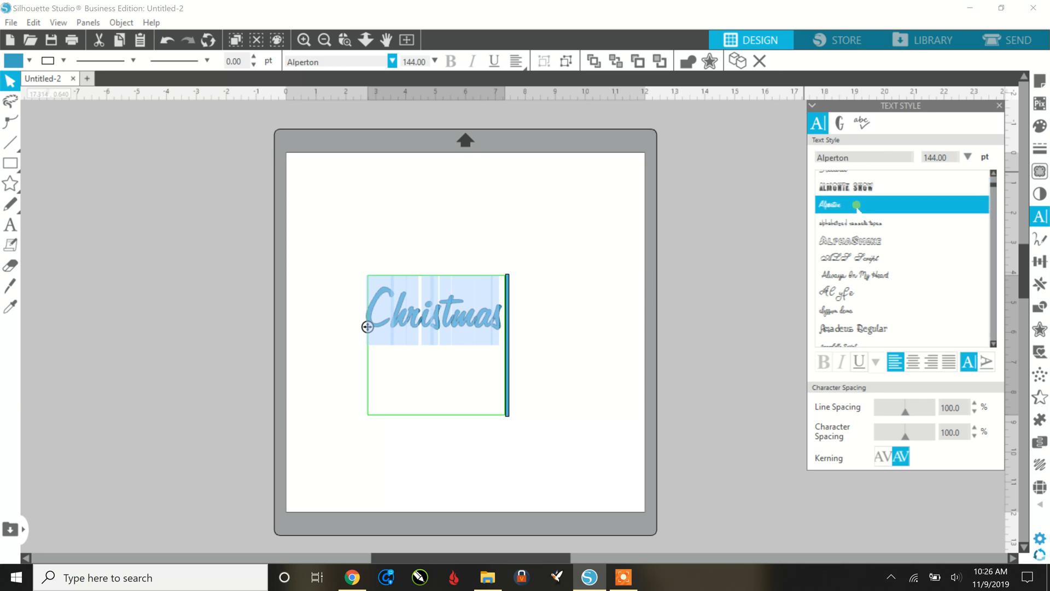
pyautogui.moveTo(519, 346)
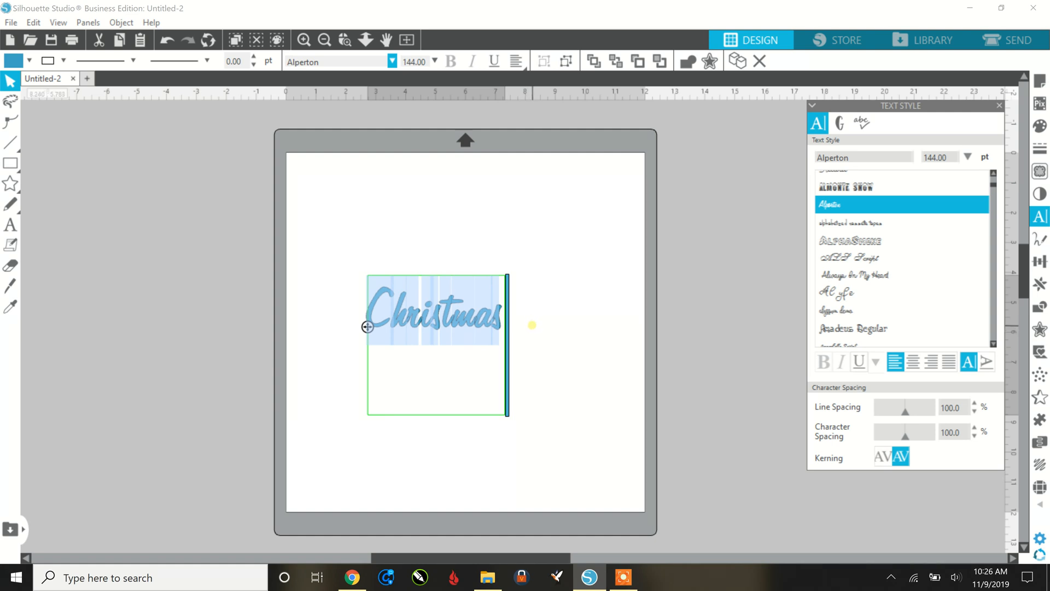
pyautogui.moveTo(555, 390)
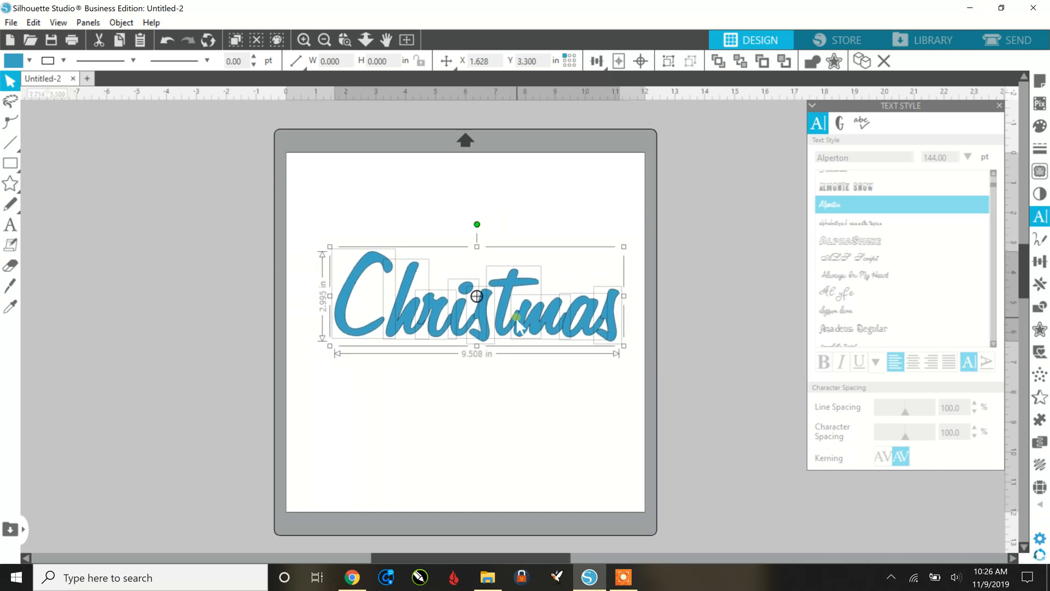
pyautogui.moveTo(304, 40)
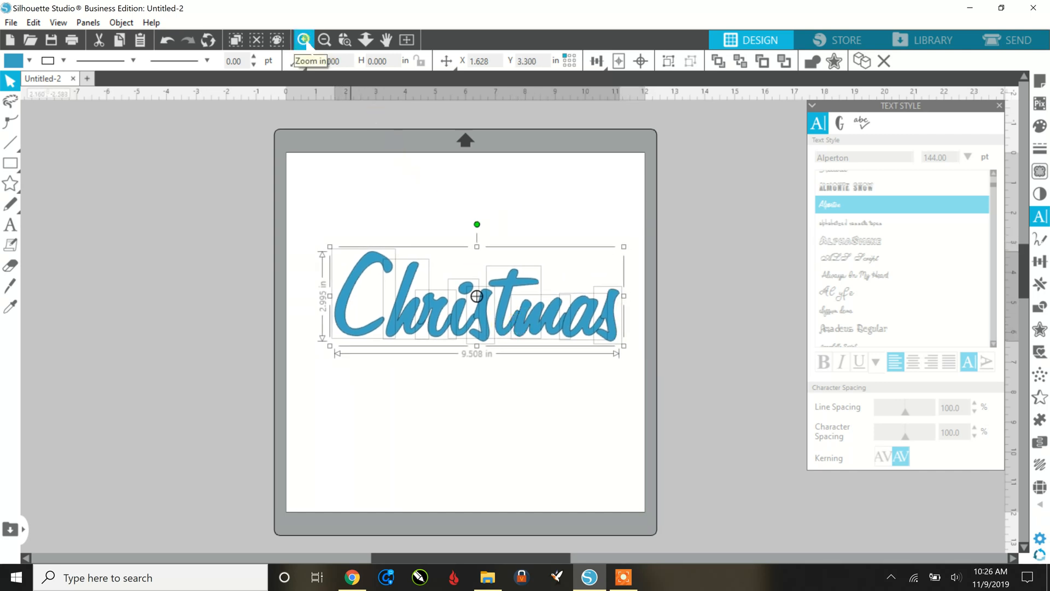
# Zoom in on the page and select the whole enlarged Christmas word.
pyautogui.click(304, 40)
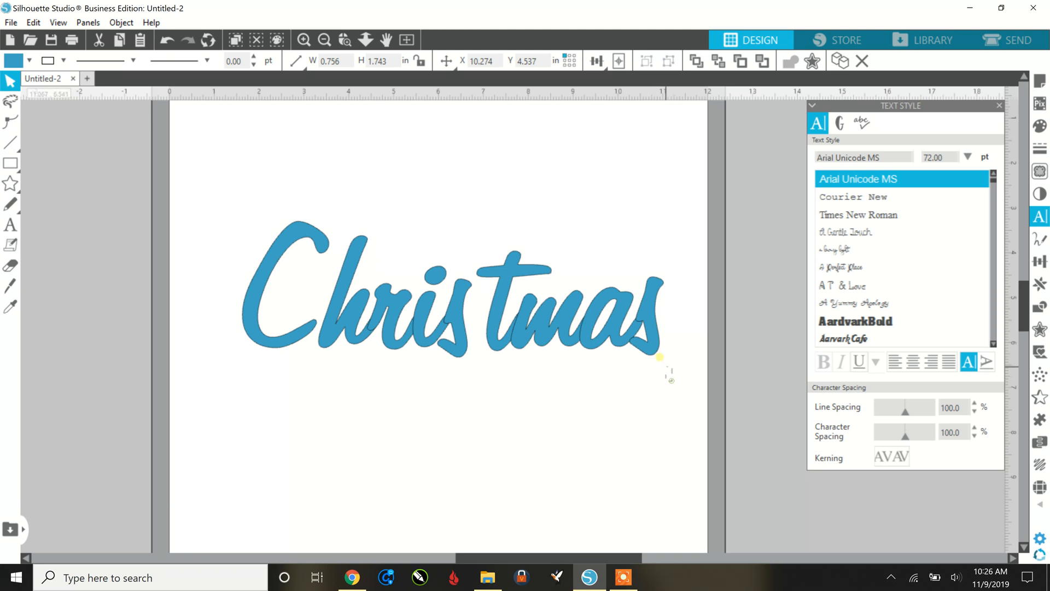
pyautogui.click(453, 289)
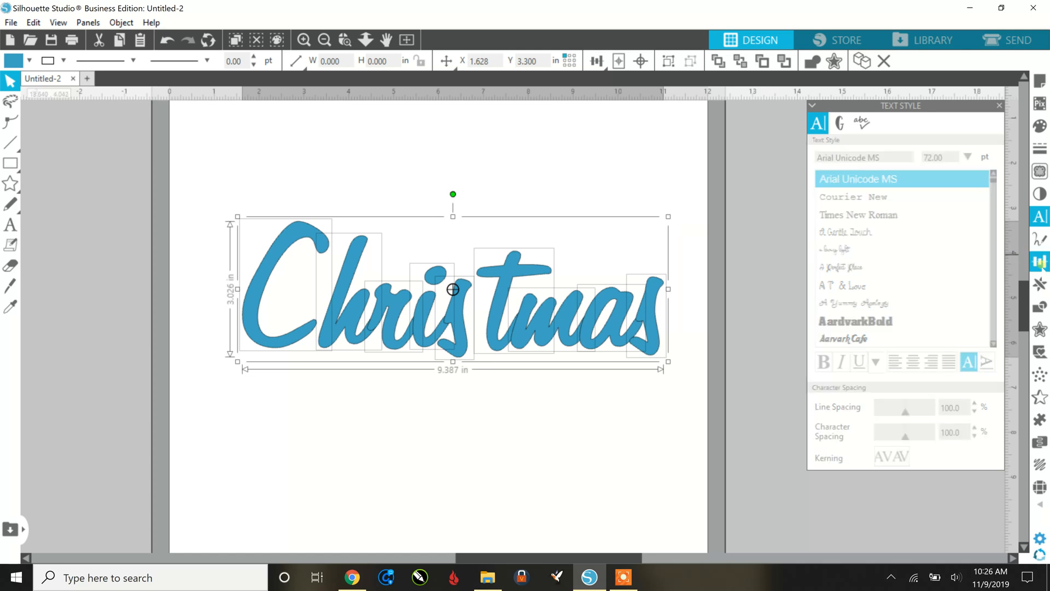
# Shift individual letters to overlap using the Transform tools, then weld the whole word.
pyautogui.click(1039, 261)
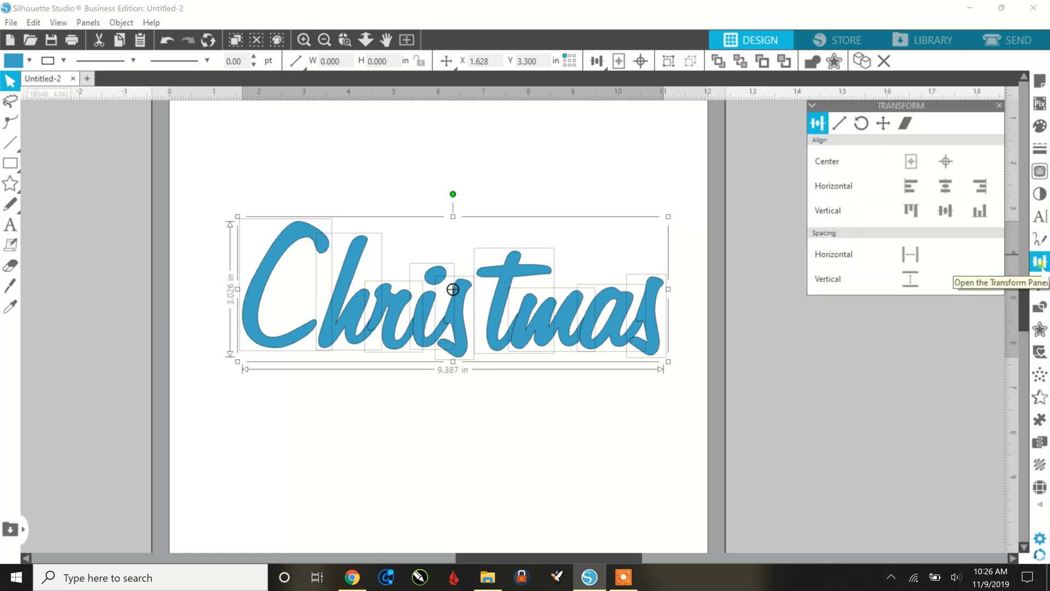
pyautogui.click(978, 210)
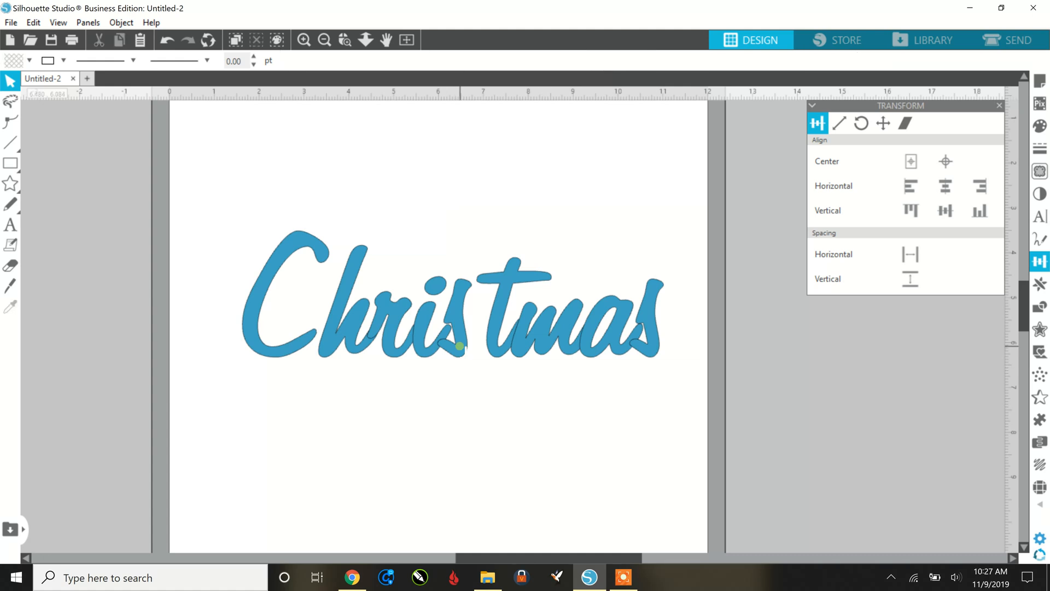
pyautogui.click(636, 328)
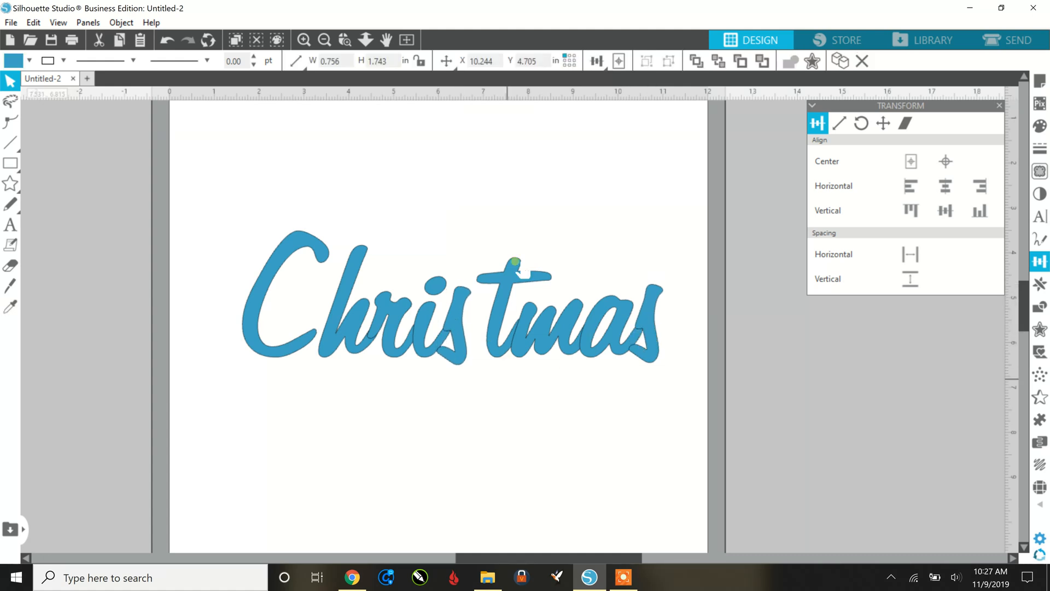
pyautogui.click(570, 308)
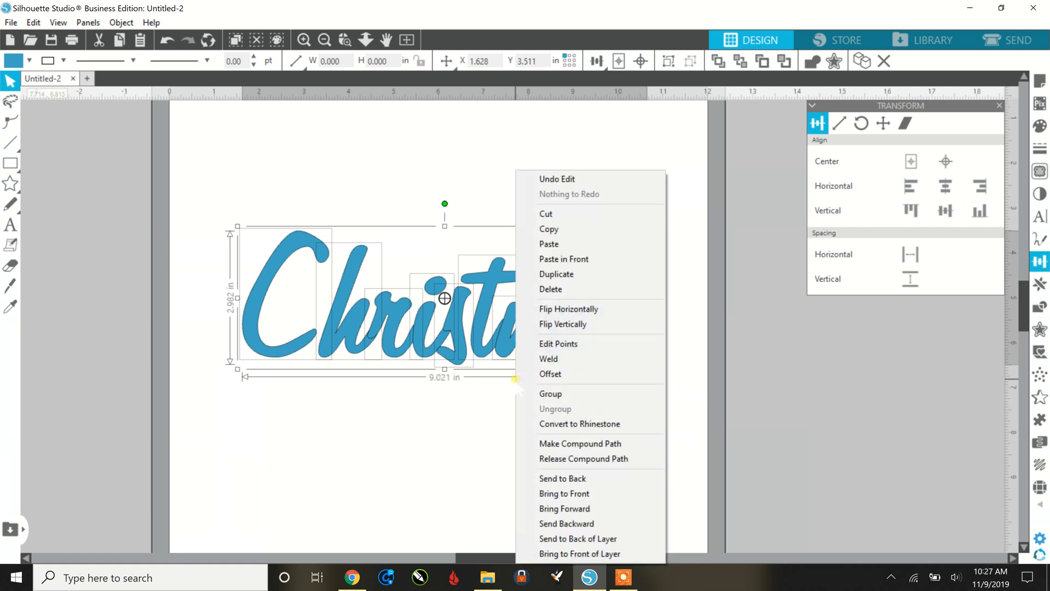
pyautogui.moveTo(548, 358)
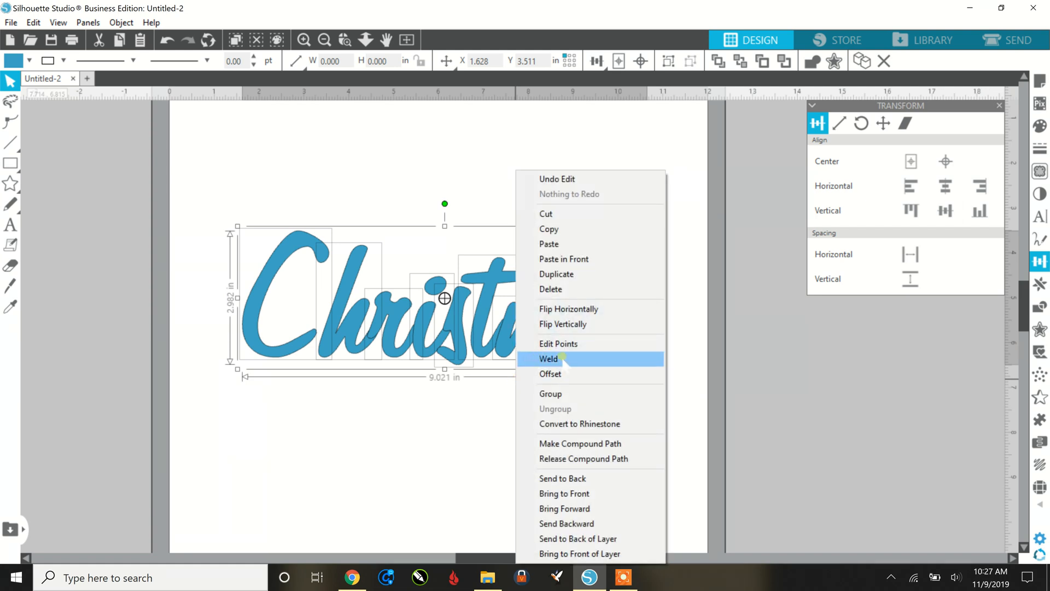
pyautogui.click(549, 358)
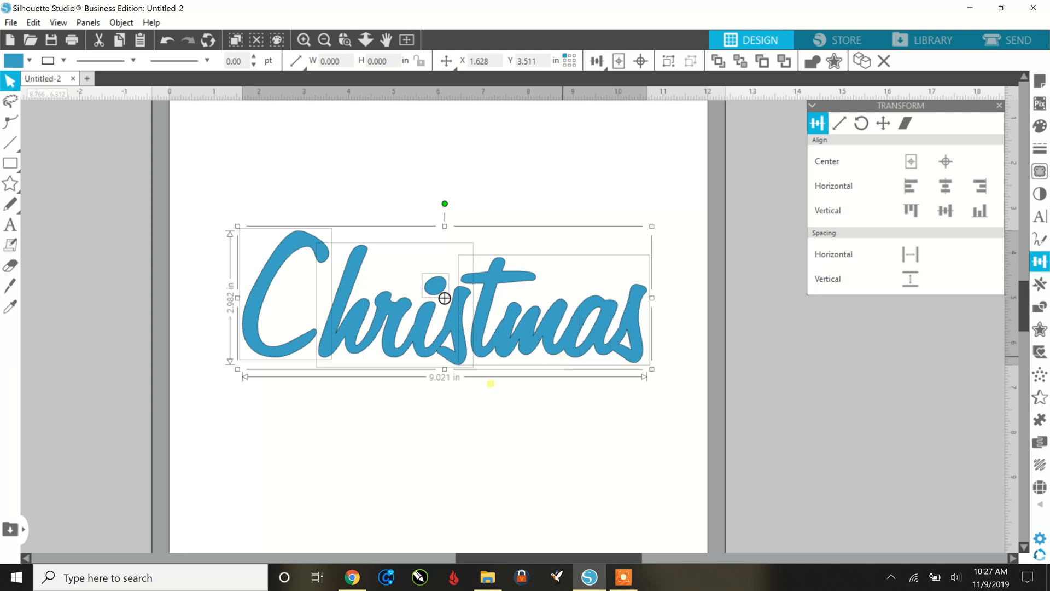
pyautogui.moveTo(659, 301)
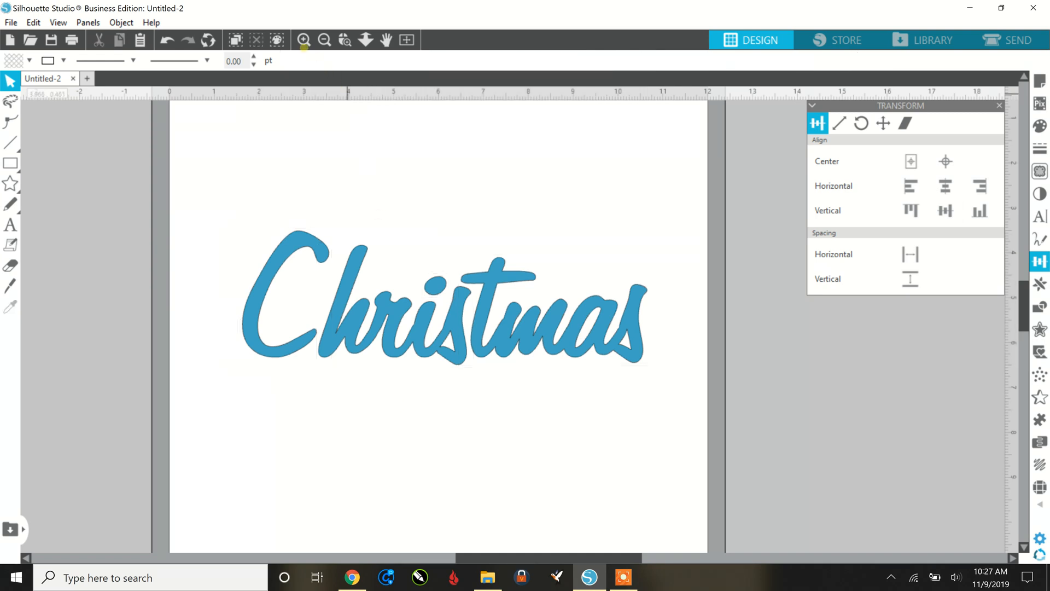
# Zoom in twice and select the welded 'hris' piece, about 3.4 inches wide.
pyautogui.click(304, 40)
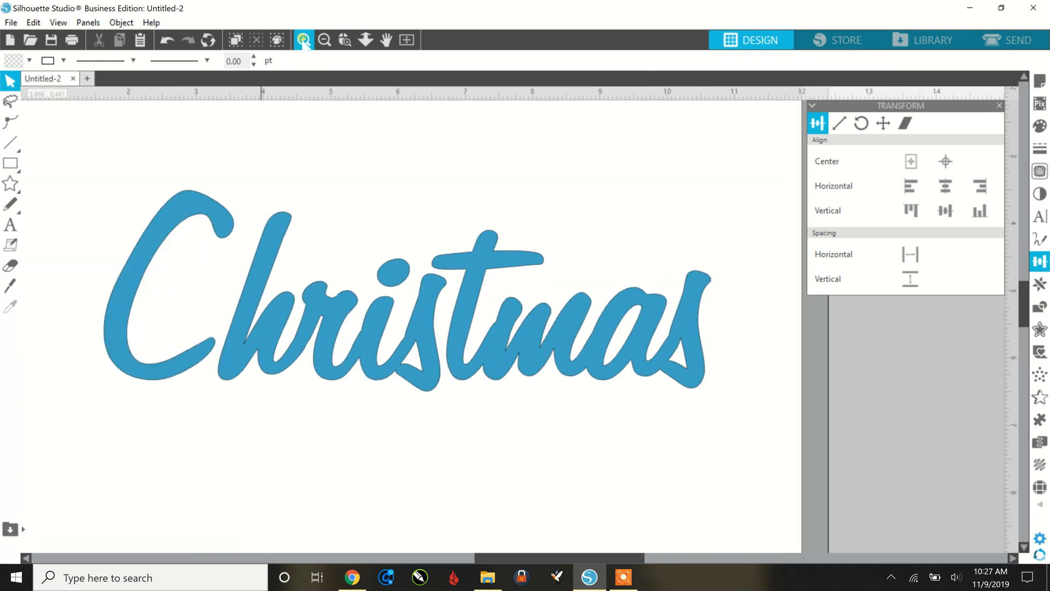
pyautogui.click(304, 40)
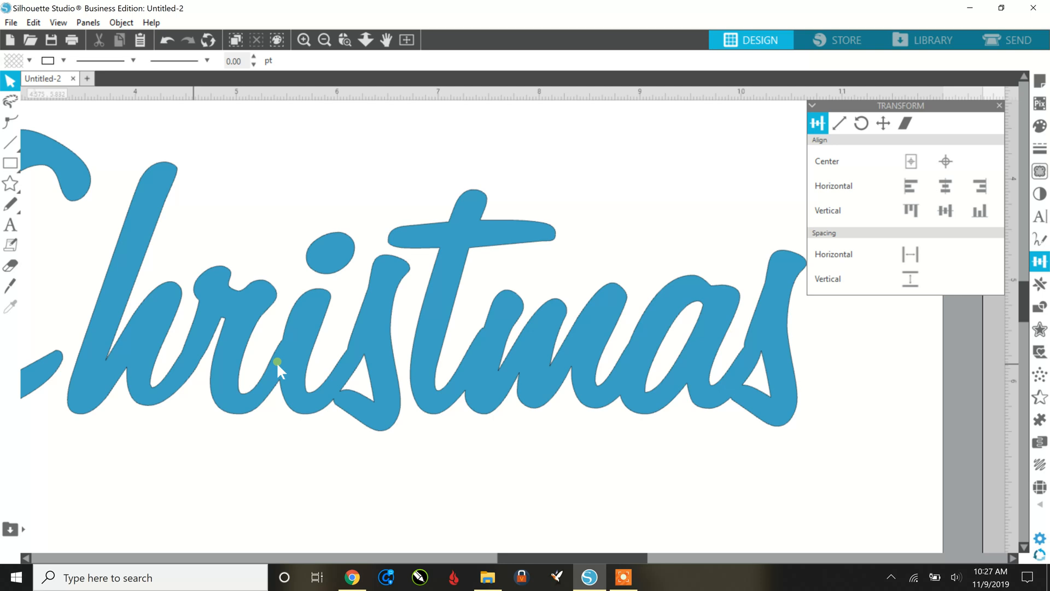
pyautogui.moveTo(510, 564)
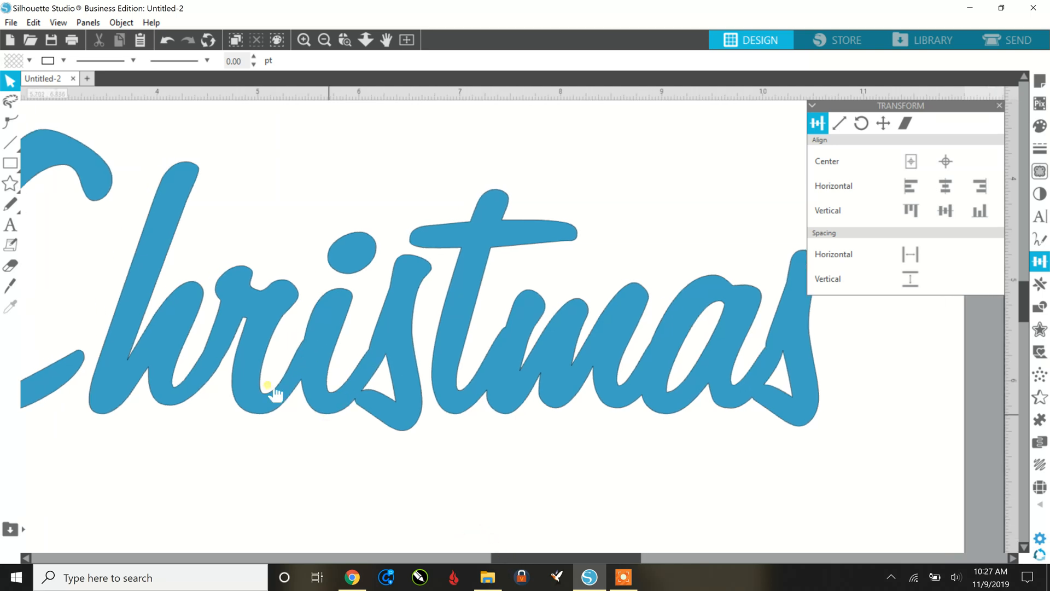
pyautogui.click(268, 391)
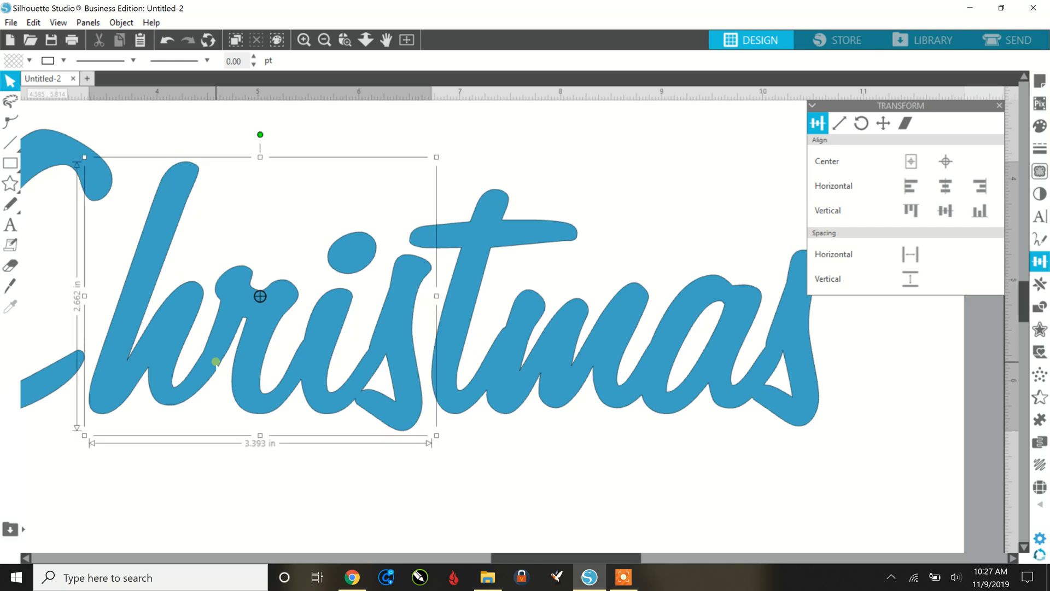
# Edit points on the 'hris' piece and smooth the corner point at the bottom of the s.
pyautogui.rightClick(258, 296)
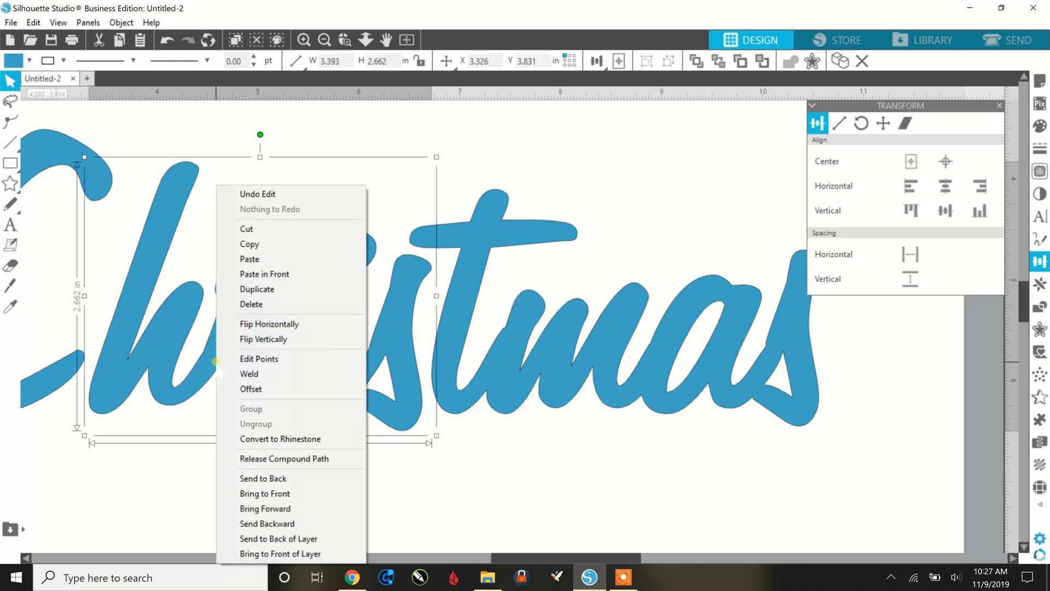
pyautogui.click(259, 358)
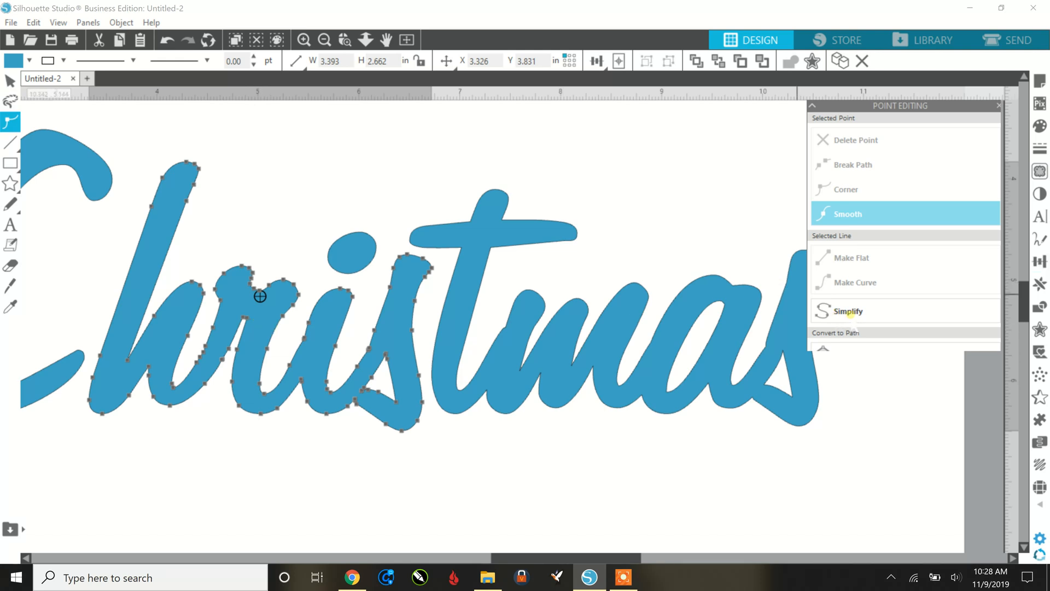
pyautogui.moveTo(846, 311)
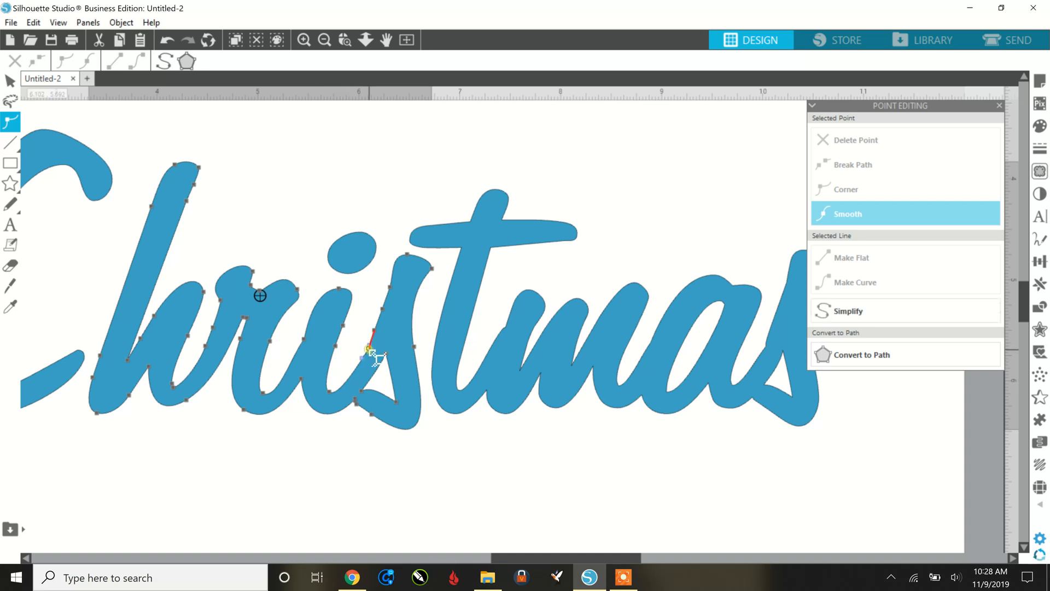
pyautogui.click(846, 189)
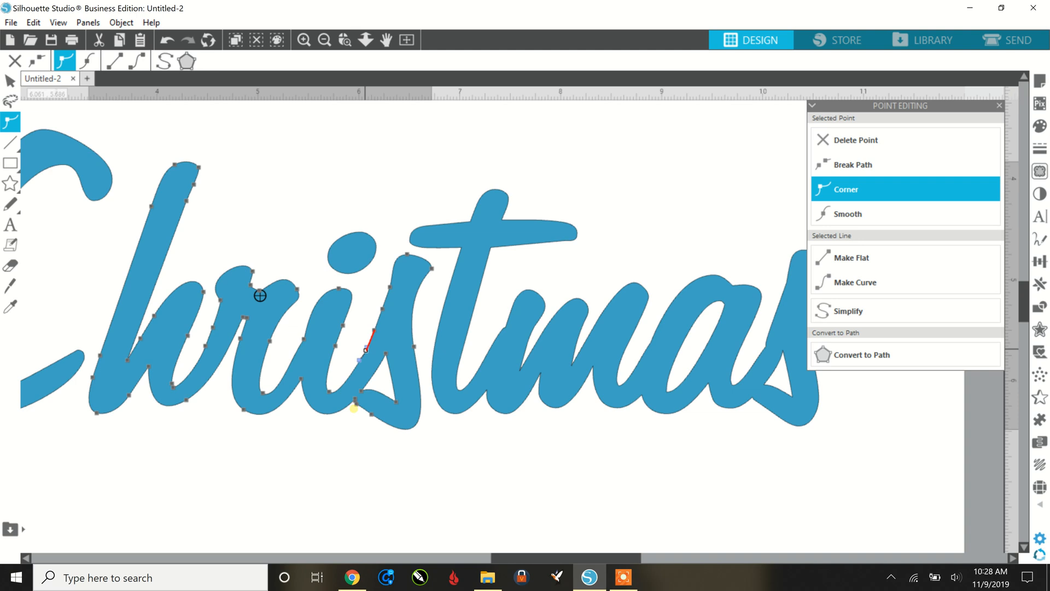
pyautogui.rightClick(355, 402)
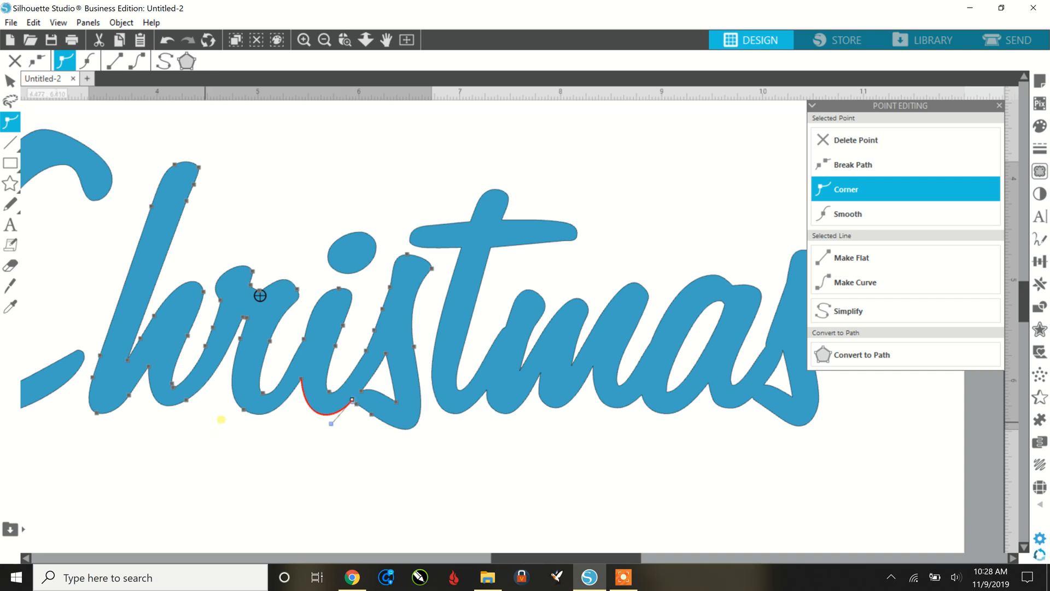
pyautogui.click(9, 80)
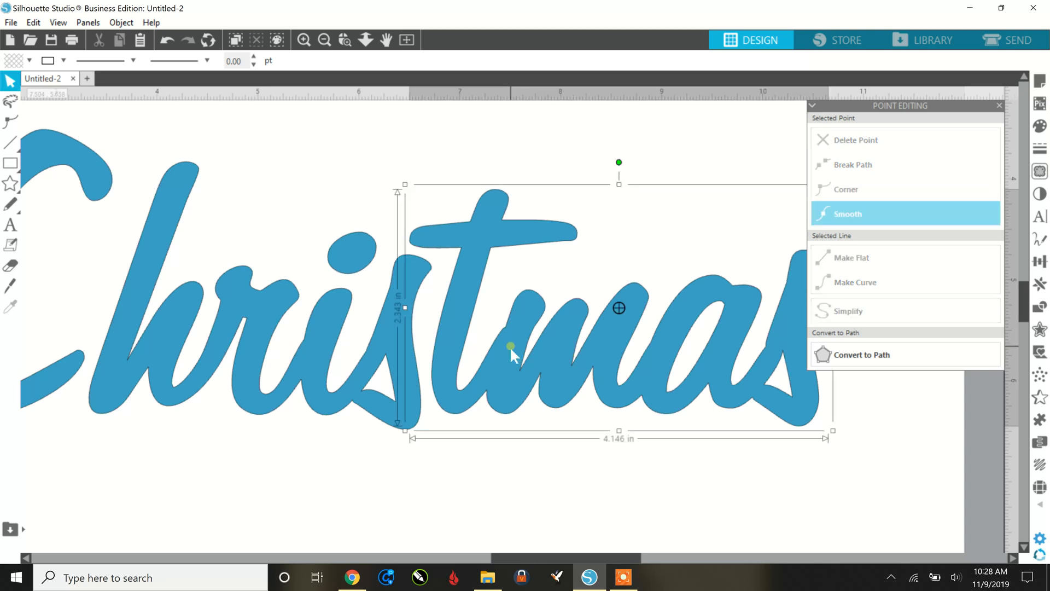
# Edit points on the 'stmas' piece and smooth the corner points where t joins m.
pyautogui.rightClick(511, 348)
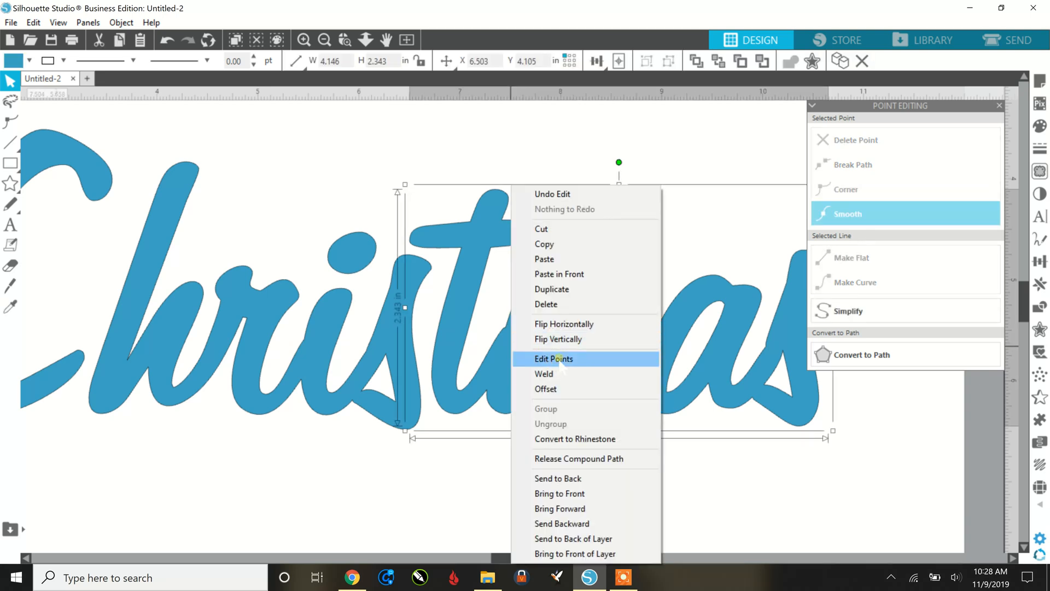
pyautogui.click(553, 358)
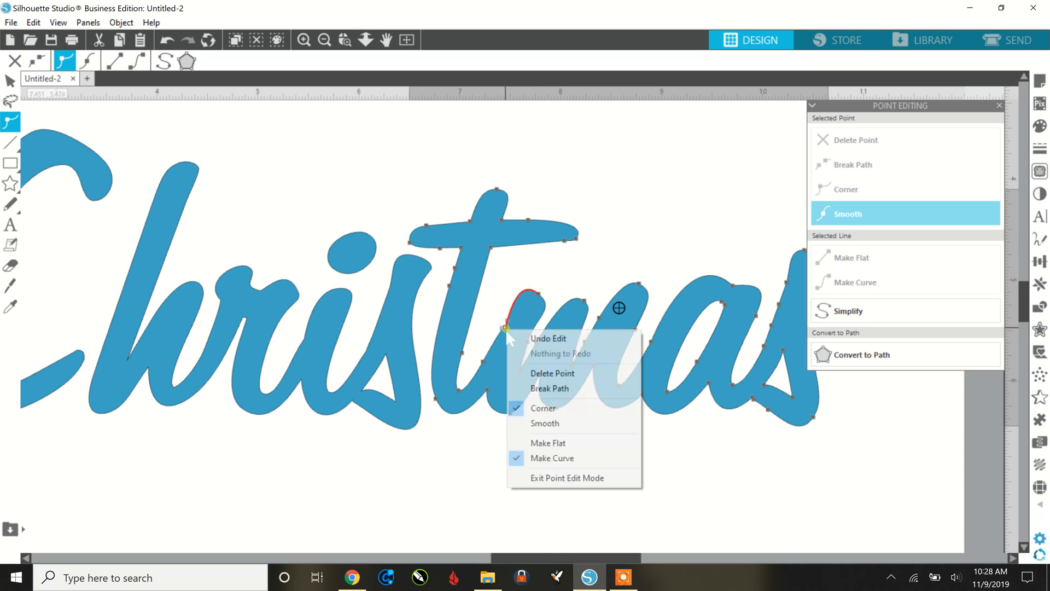
pyautogui.click(543, 408)
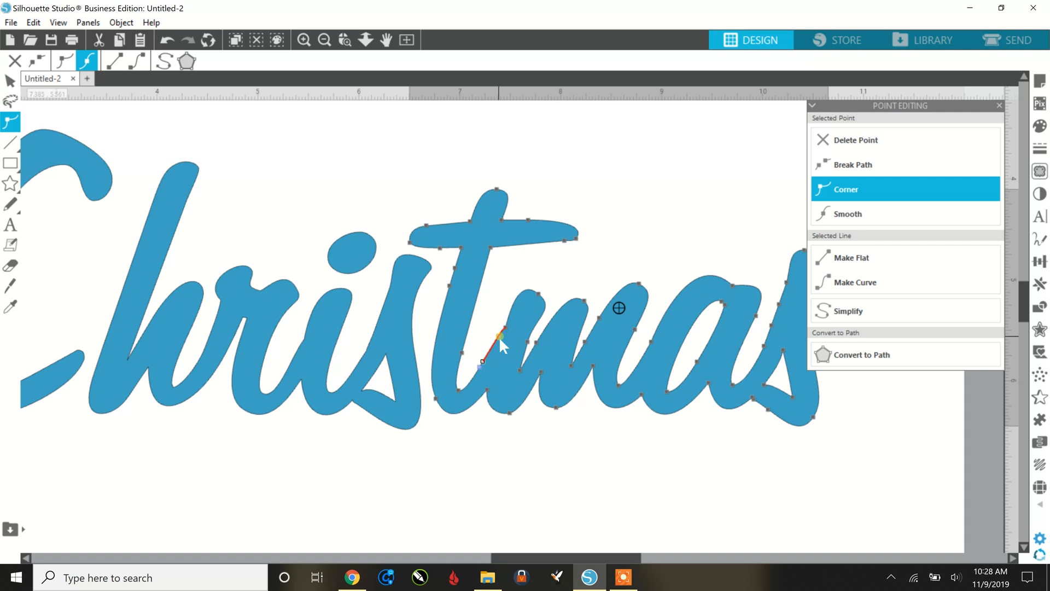
pyautogui.click(847, 213)
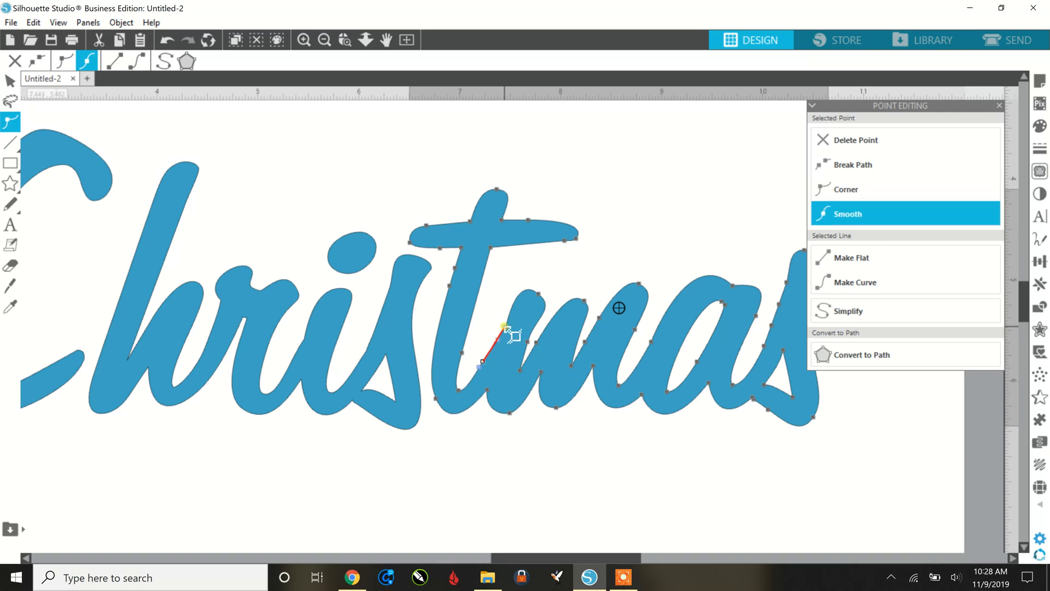
pyautogui.click(847, 188)
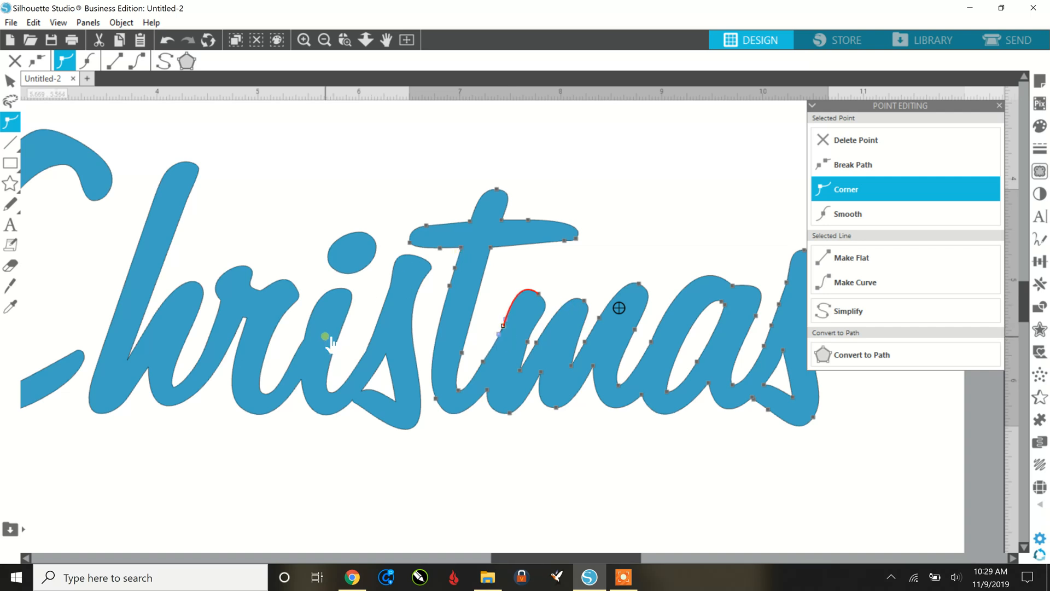
pyautogui.click(325, 40)
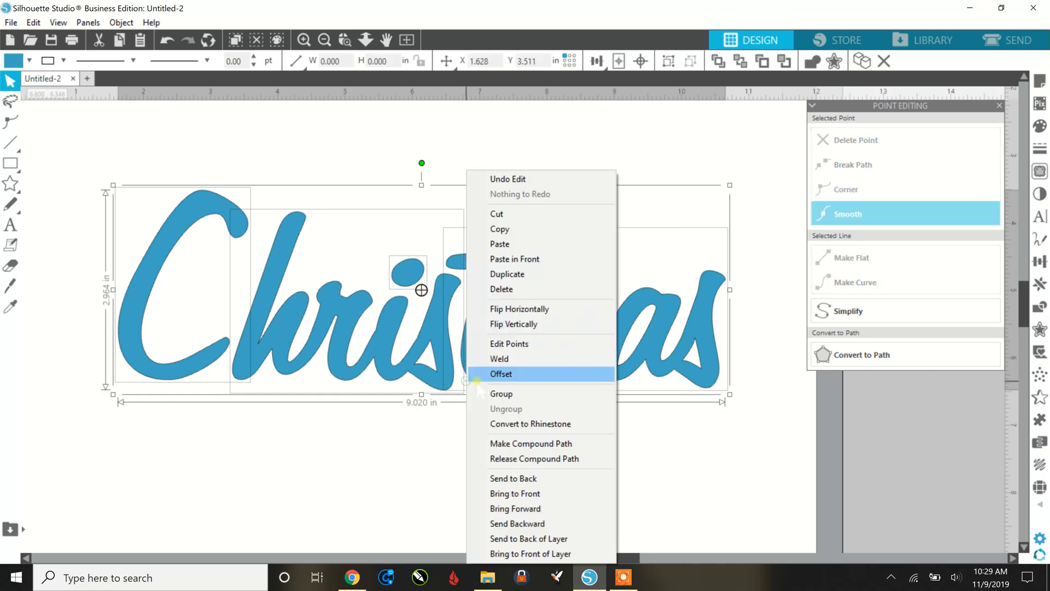
# Group the letter pieces and centre the word on the page.
pyautogui.click(499, 359)
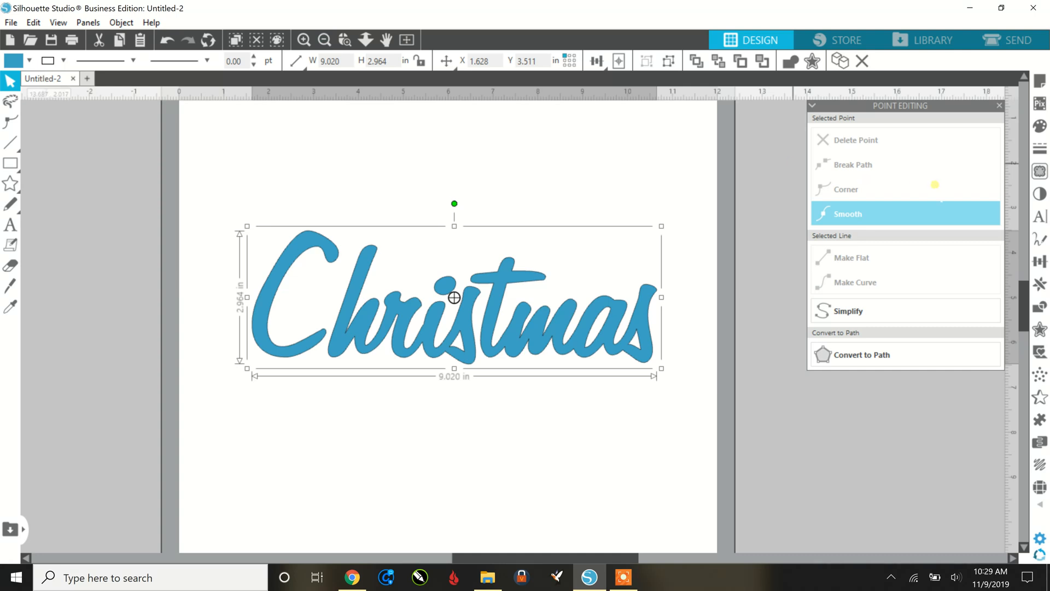
pyautogui.moveTo(1039, 257)
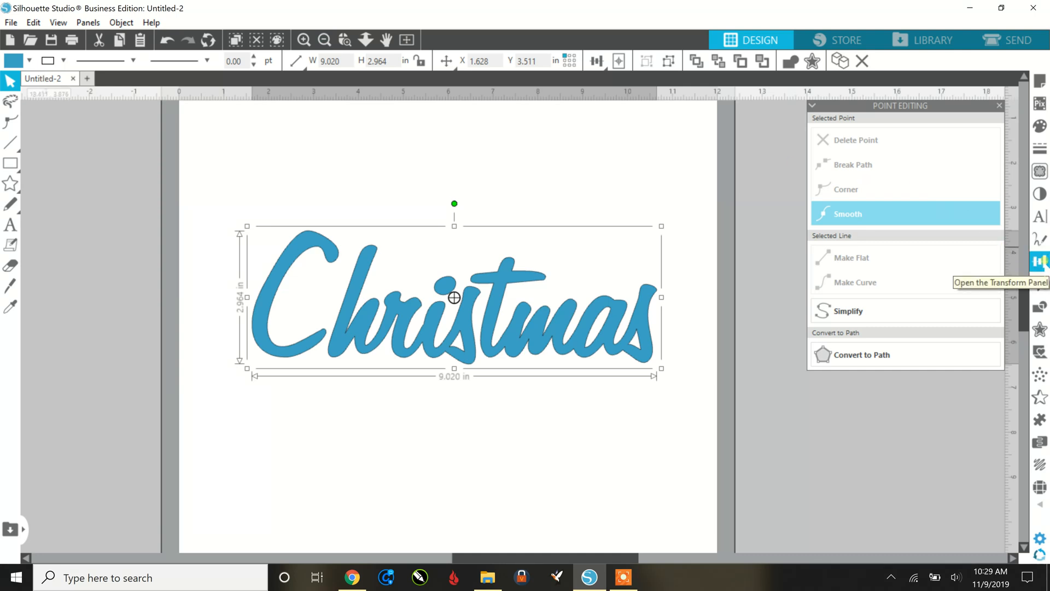
pyautogui.click(1039, 260)
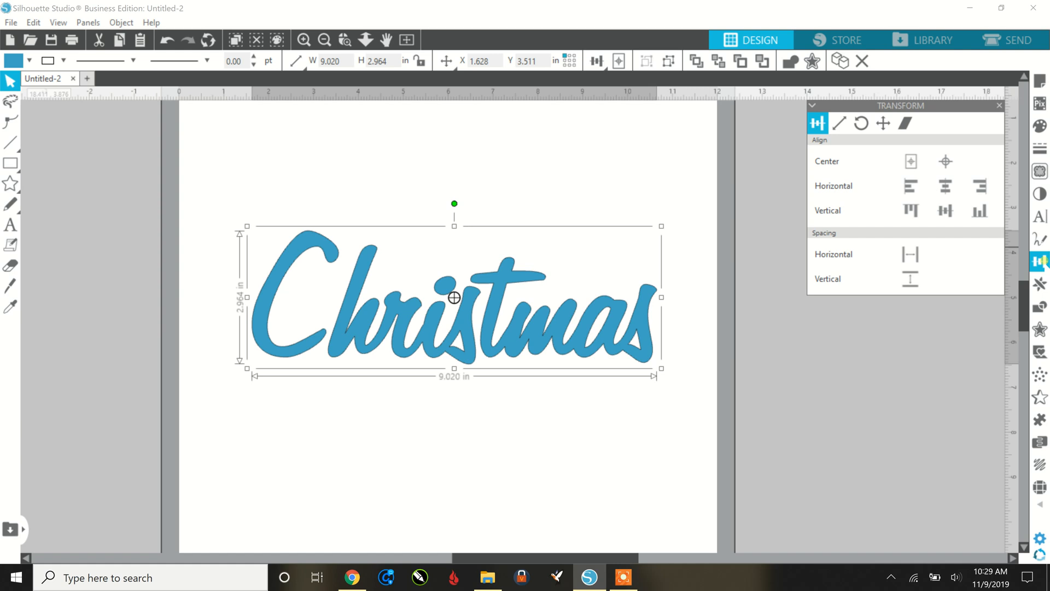
pyautogui.click(979, 210)
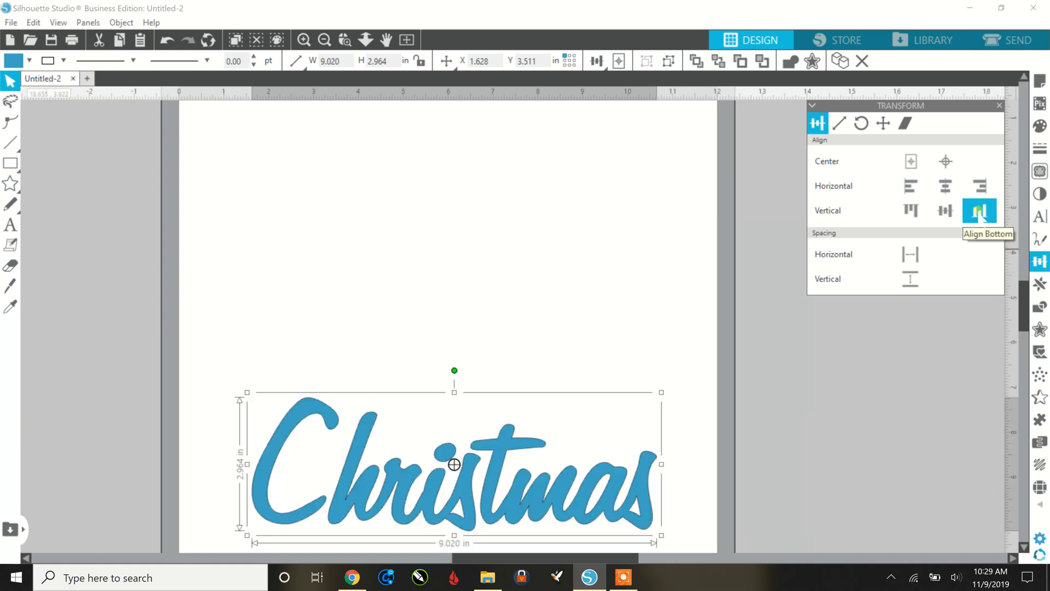
pyautogui.click(978, 210)
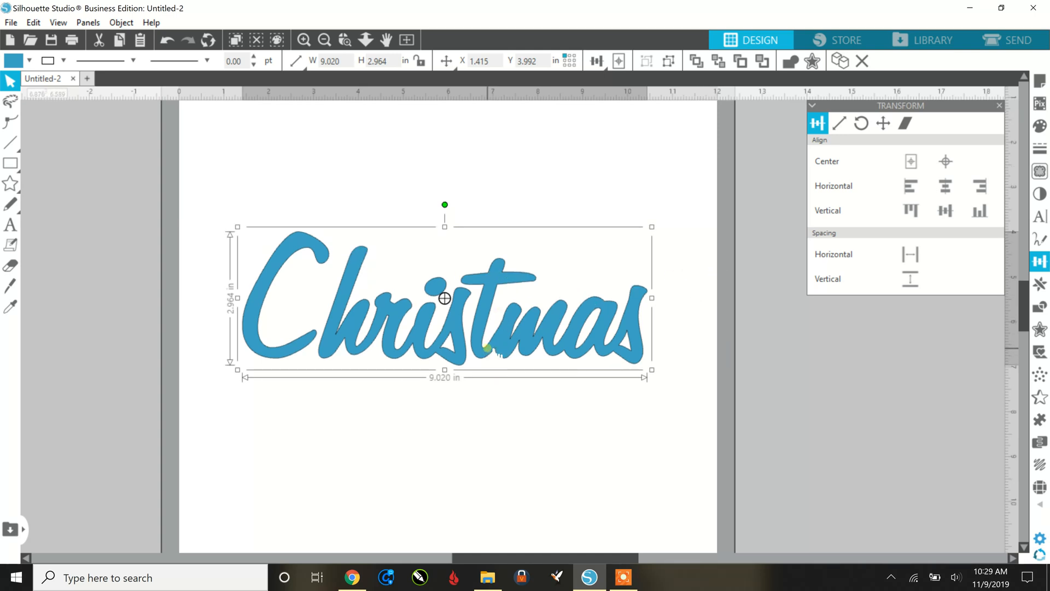
# Ungroup the word and weld the pieces into one 9.02 × 2.96-inch shape.
pyautogui.rightClick(445, 298)
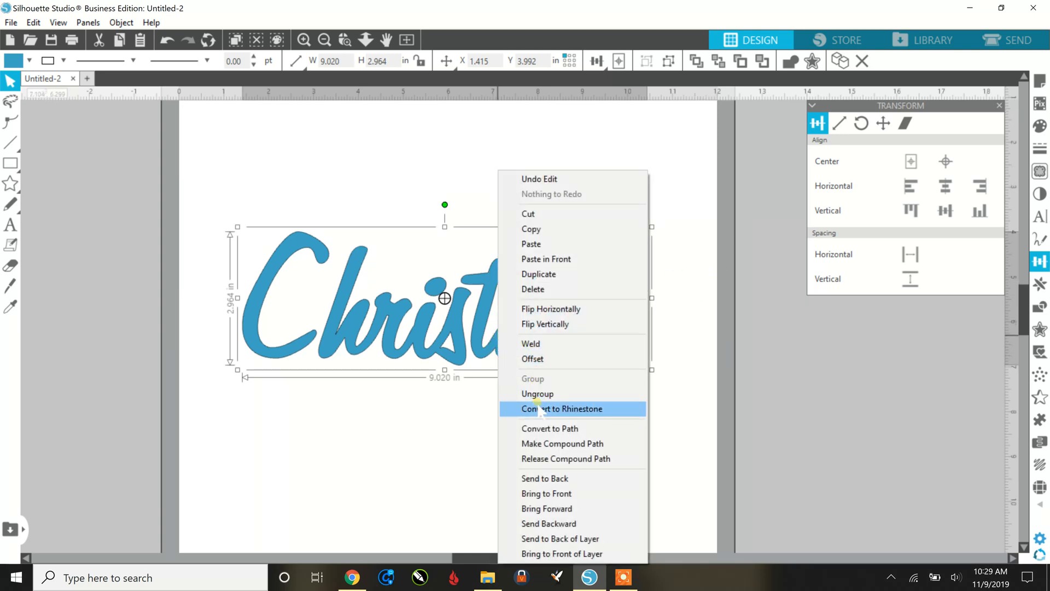
pyautogui.click(537, 394)
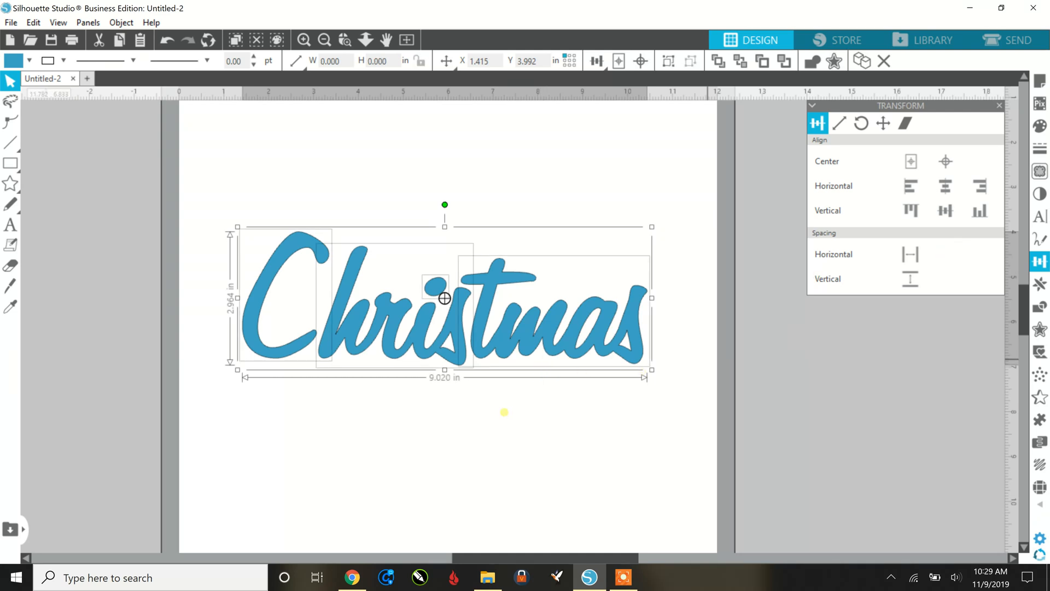
pyautogui.click(979, 210)
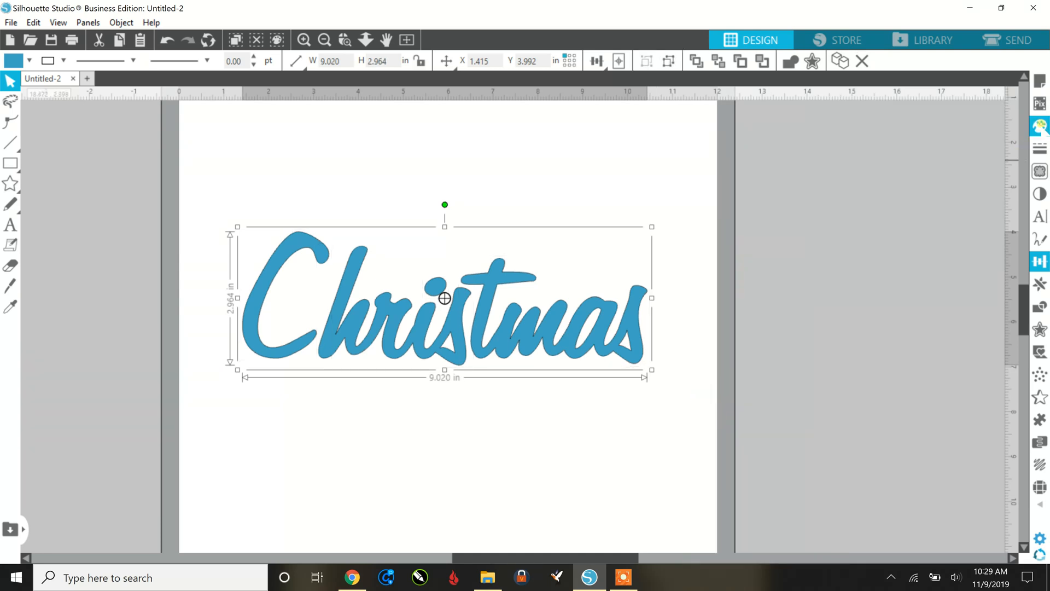
# Apply a red fill to the welded word, then deselect it to view the result.
pyautogui.click(1039, 126)
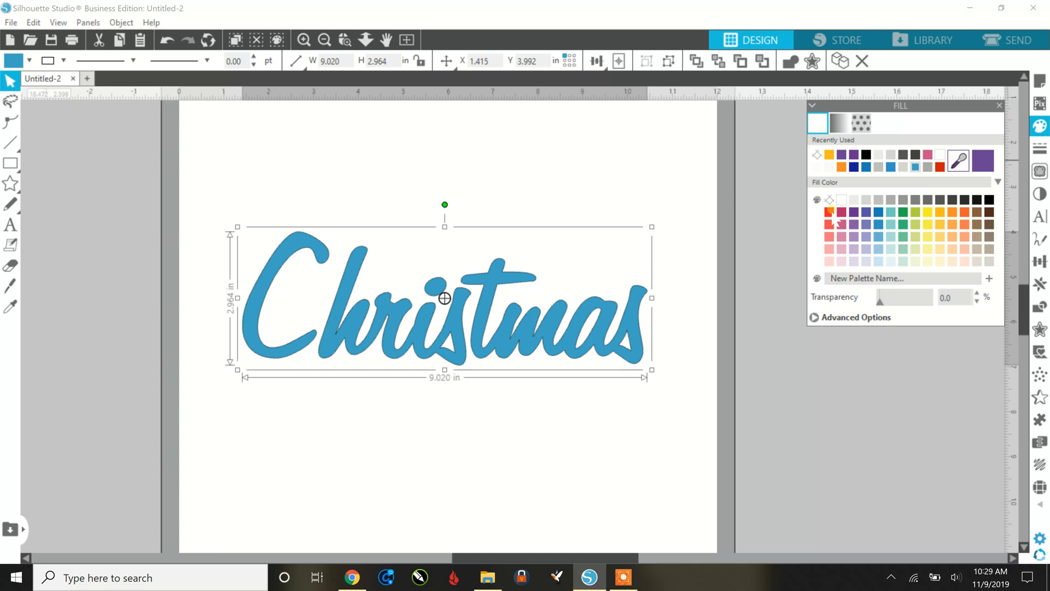
pyautogui.click(816, 211)
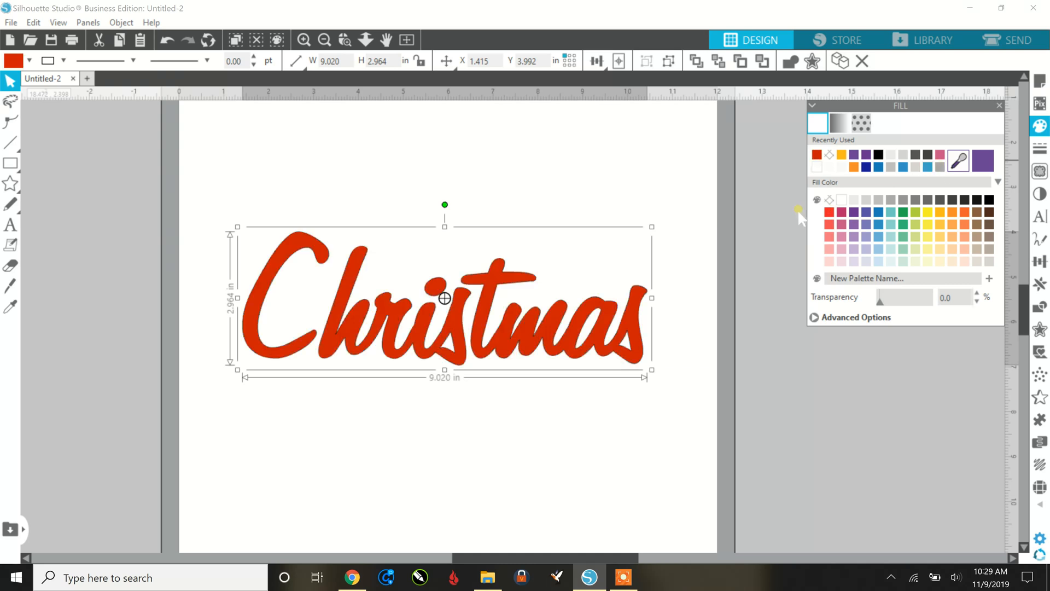
pyautogui.moveTo(496, 347)
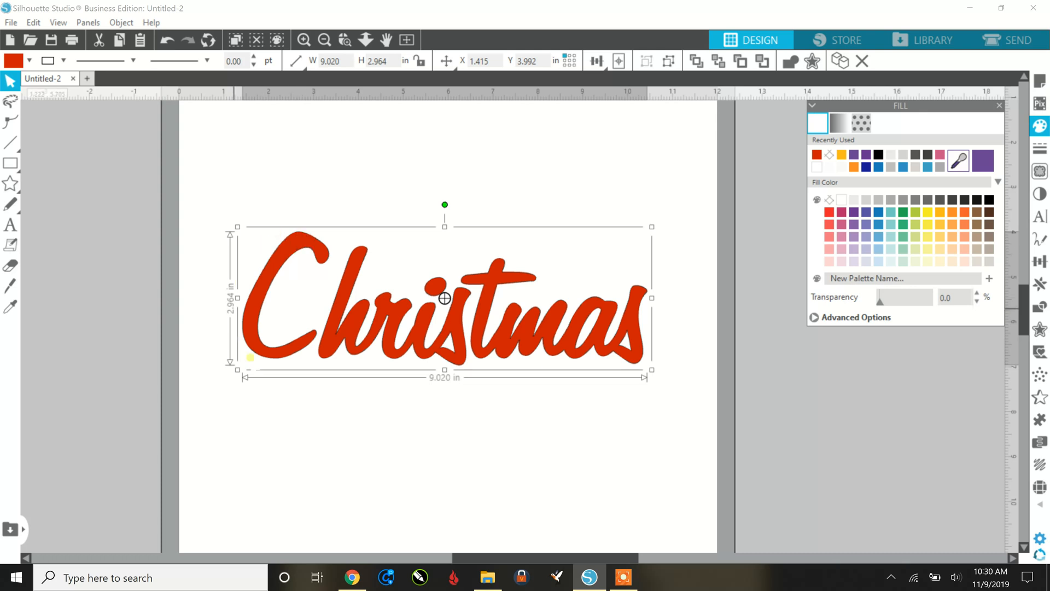
pyautogui.click(65, 60)
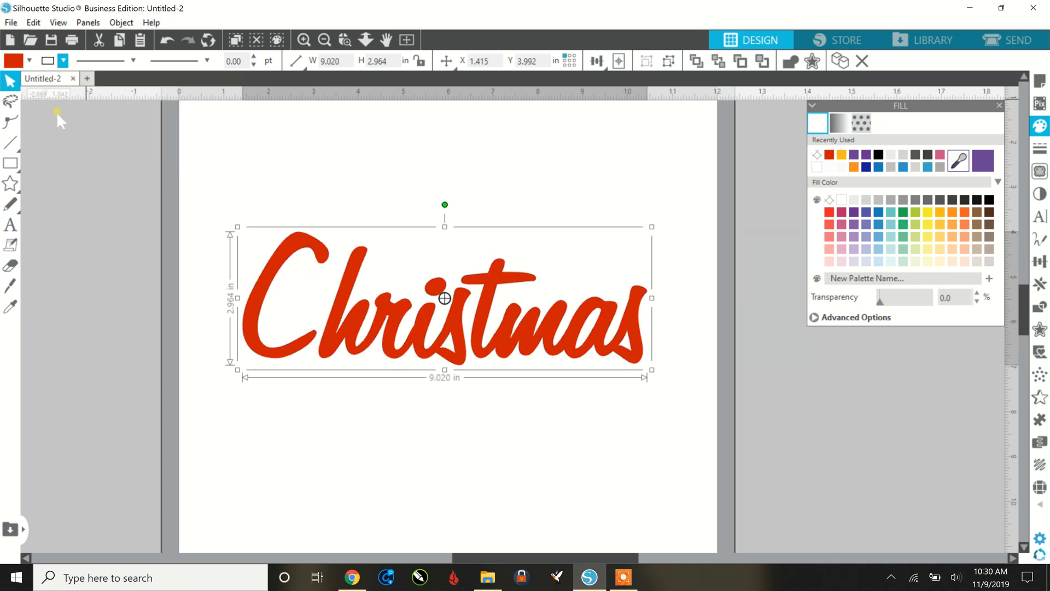
pyautogui.click(406, 185)
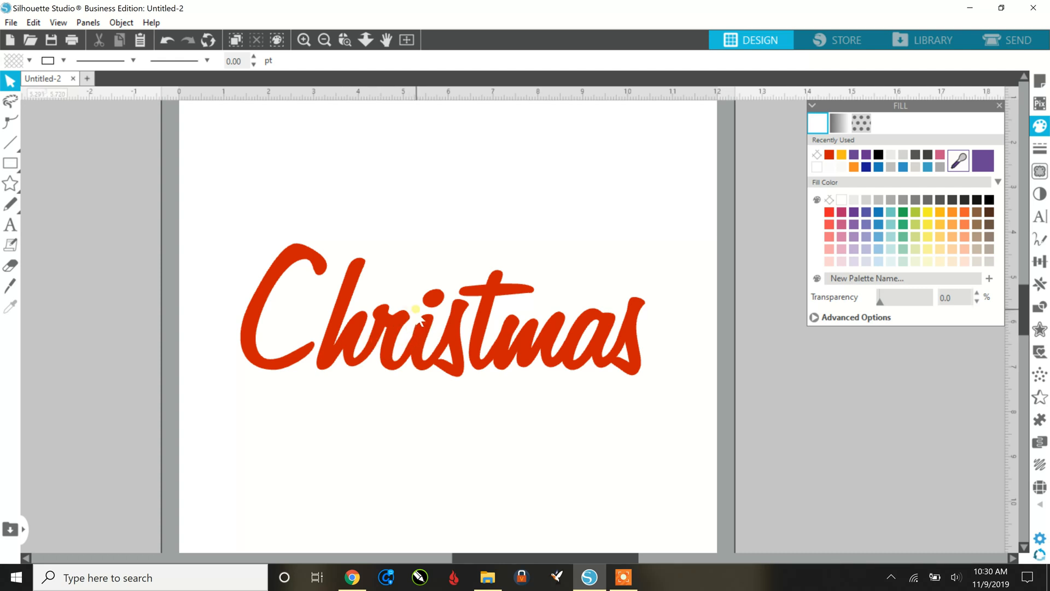
pyautogui.moveTo(385, 246)
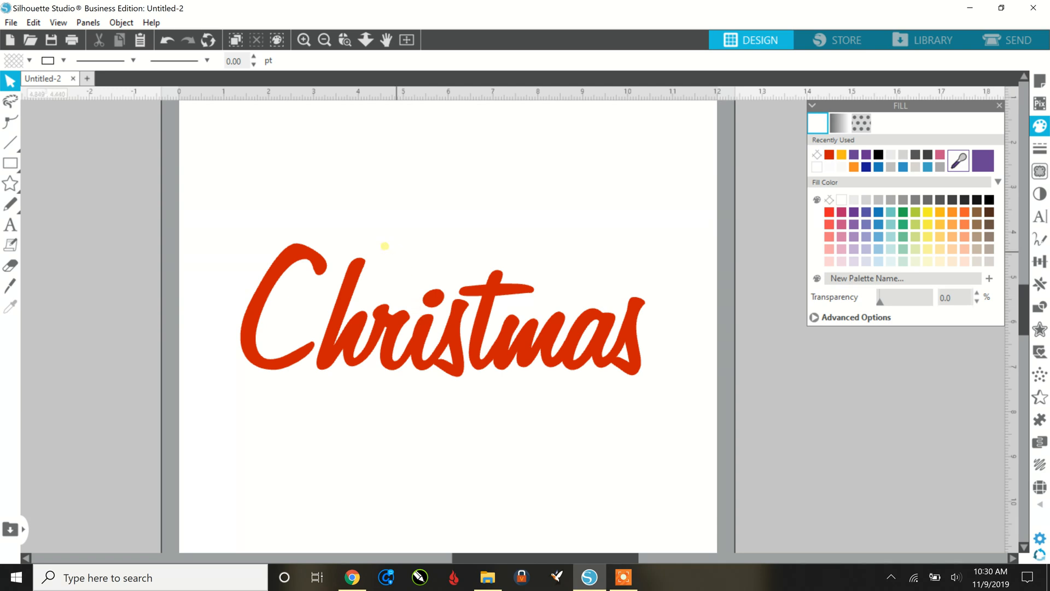